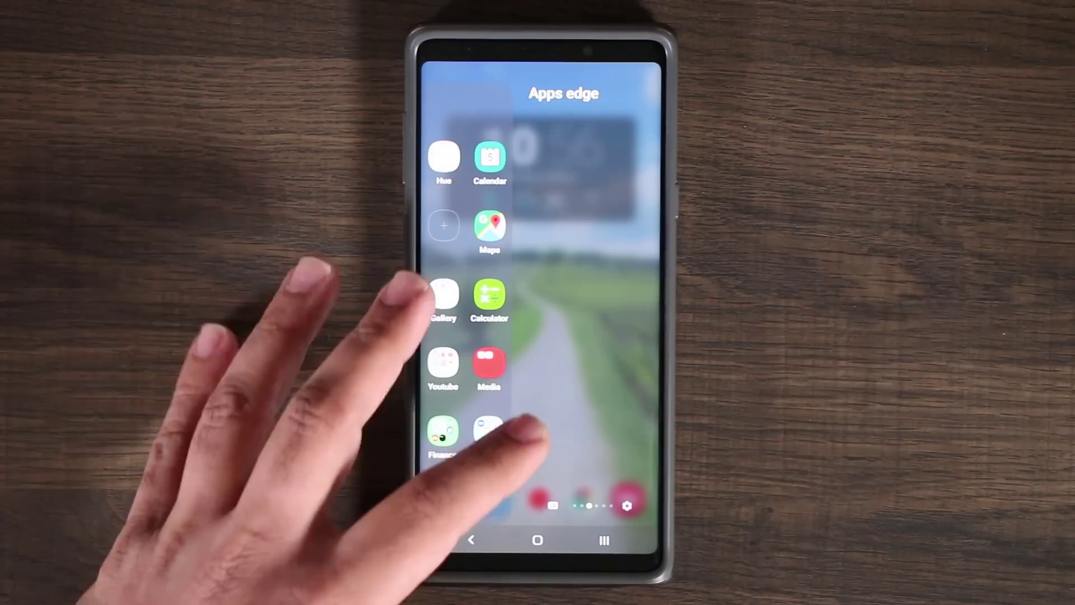
- Swipe in the Apps edge panel and browse the other available edge panels
scroll("left", 3)
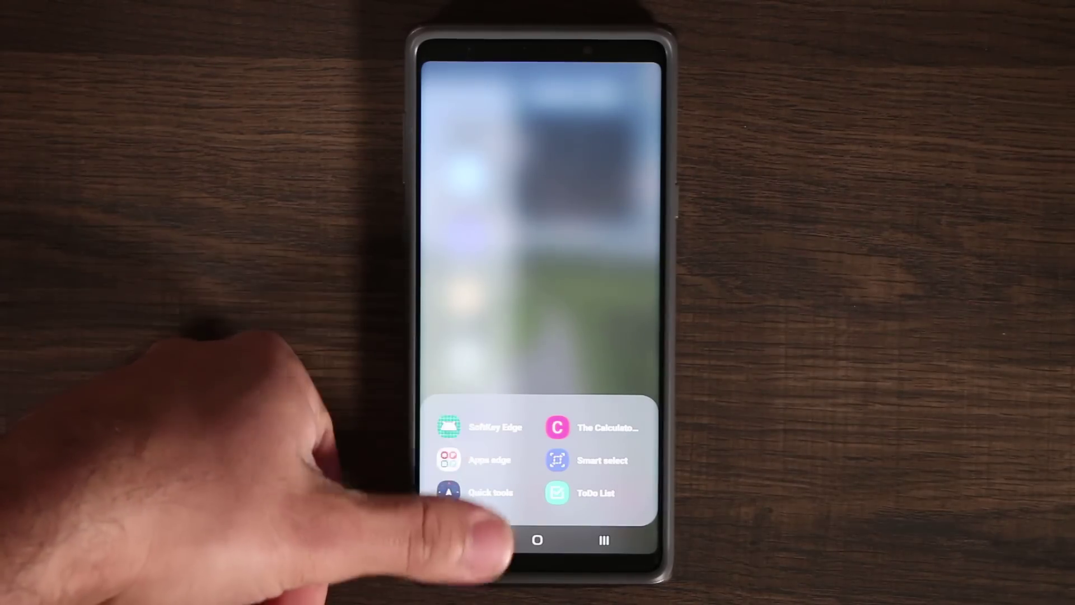
left_click(482, 427)
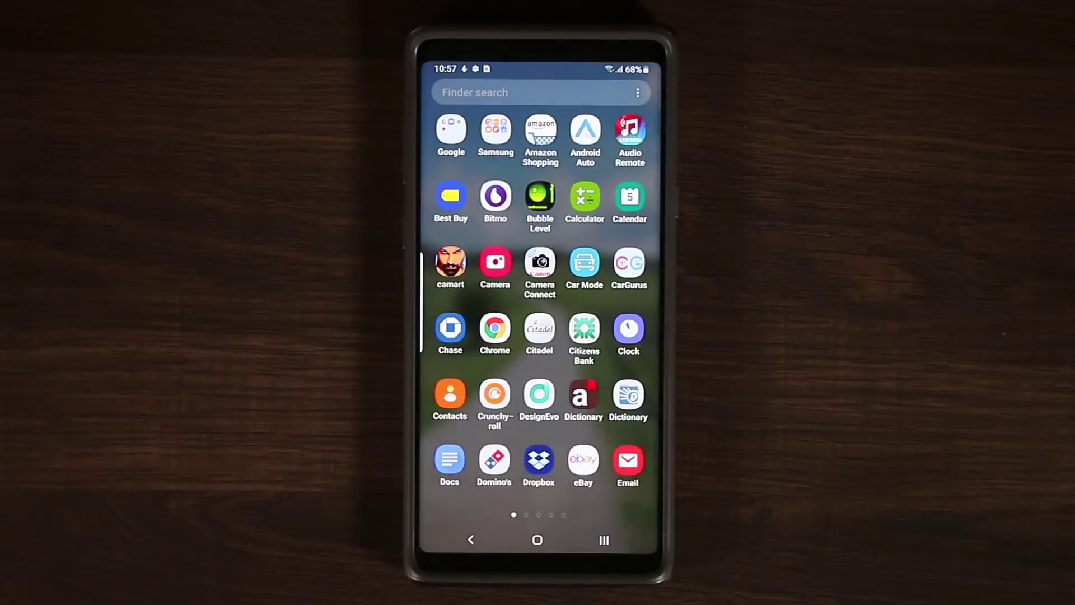
- Preview Finder search with its recent searches, then return to the app drawer
left_click(522, 91)
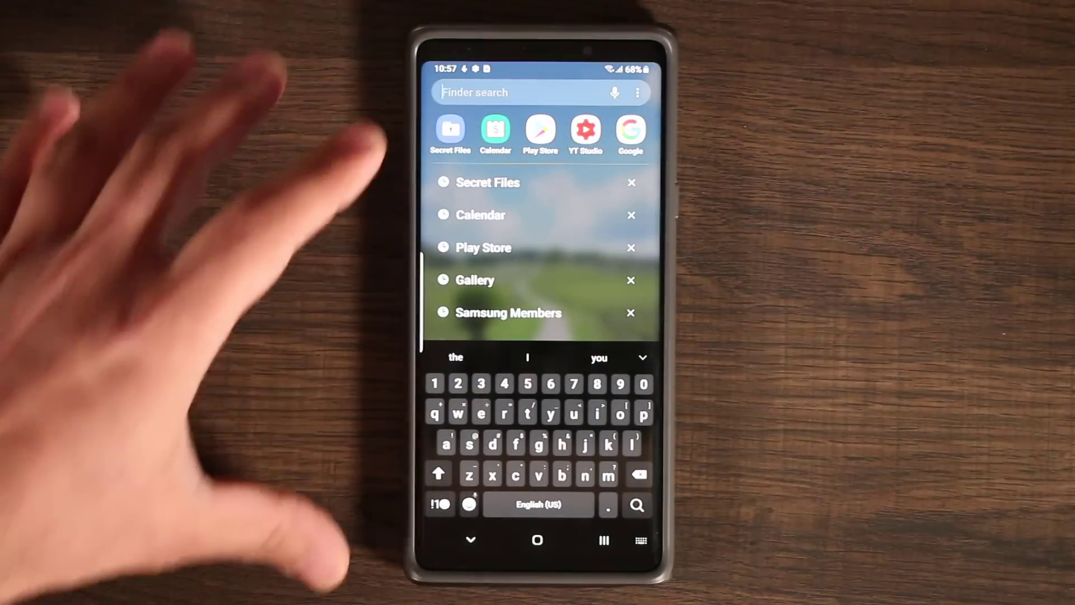
left_click(450, 130)
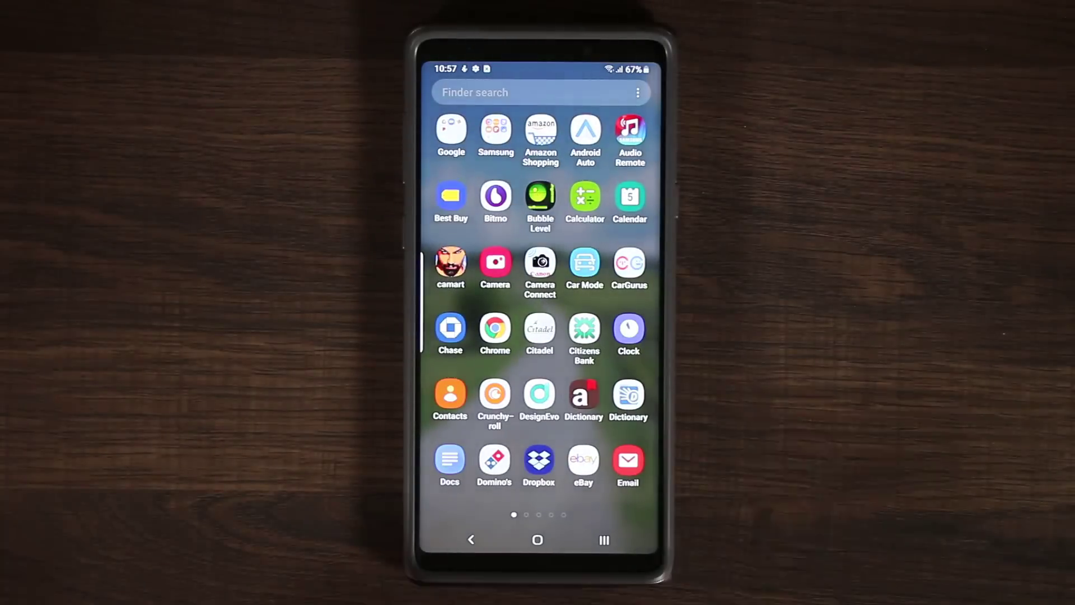
- View Calculator history and the Area unit converter turning 1 acre into square meters
left_click(585, 197)
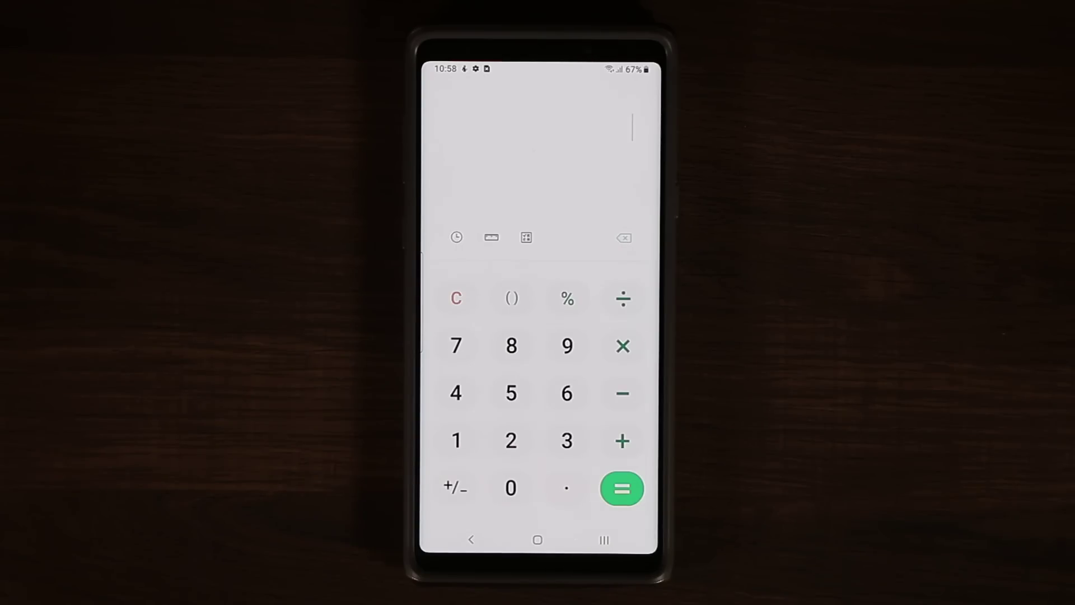
left_click(456, 237)
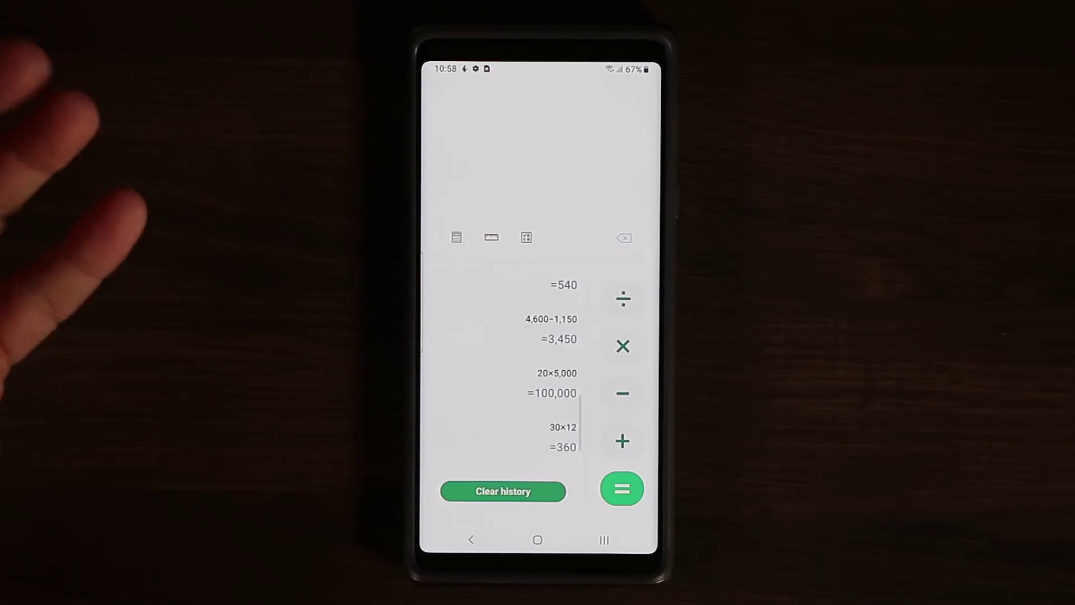
left_click(525, 238)
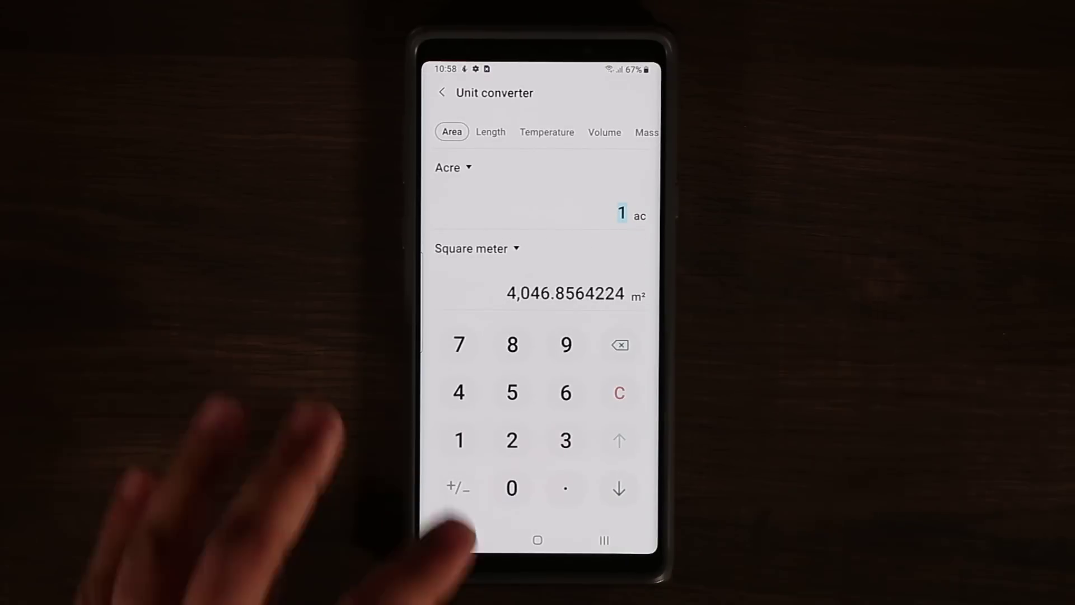
left_click(444, 92)
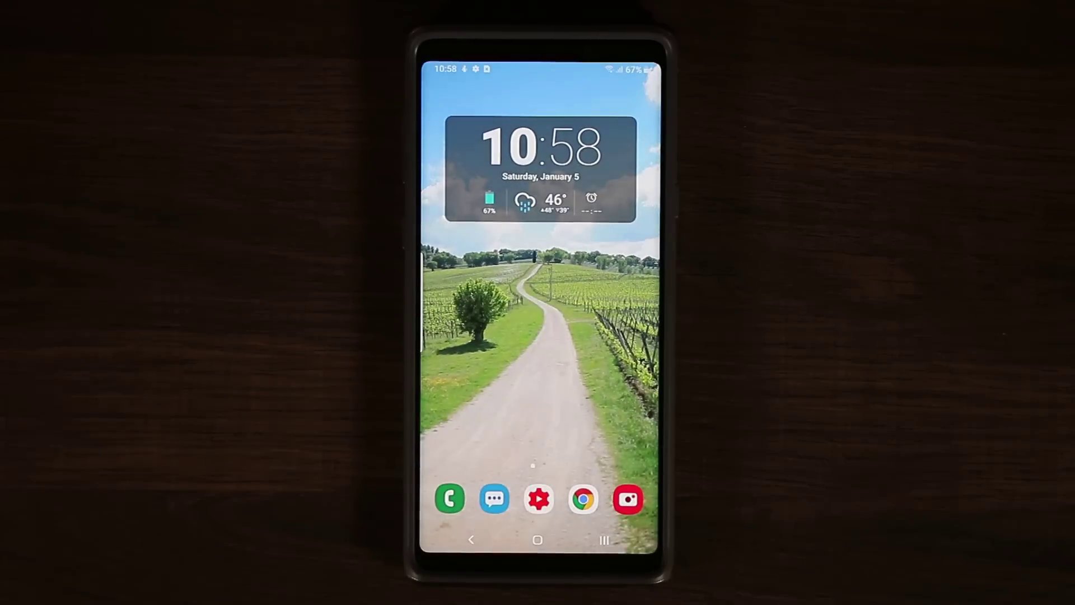
- Look through Messages contacts and conversations, ending on the Messages settings page
left_click(448, 500)
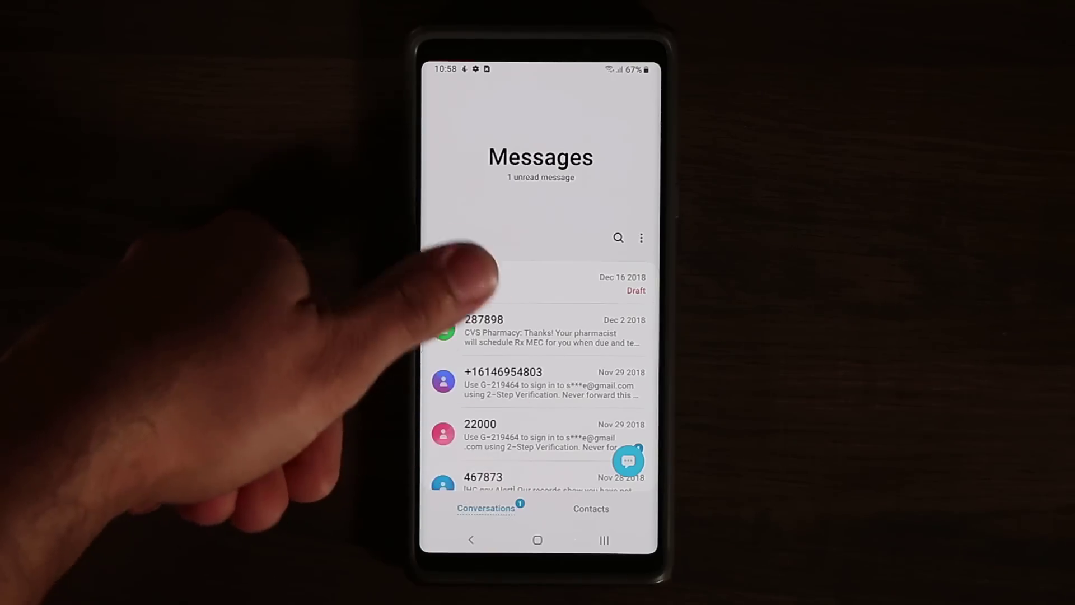
left_click(592, 508)
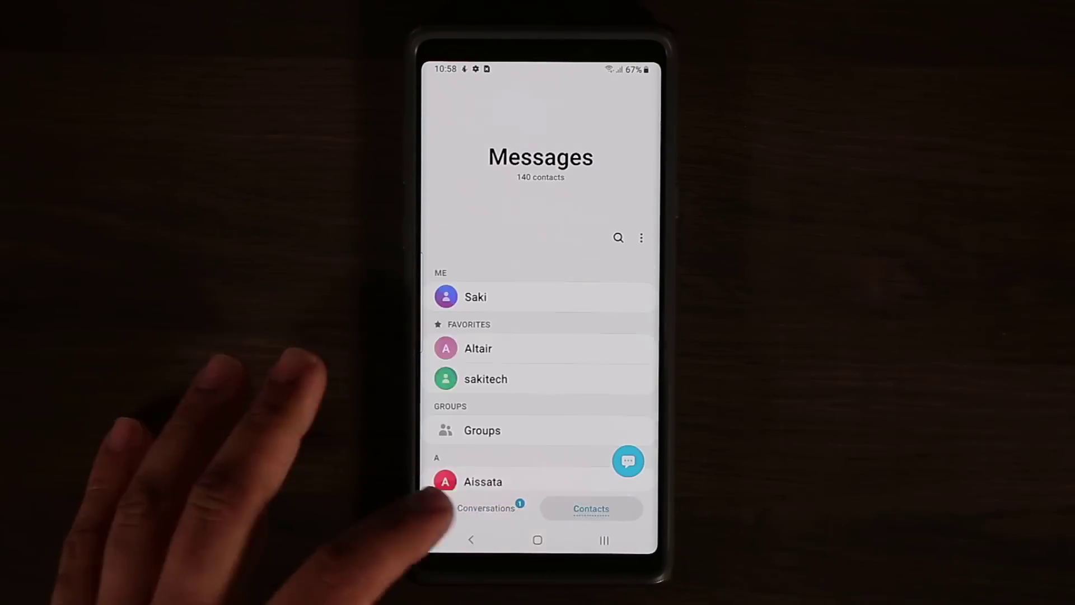
left_click(484, 509)
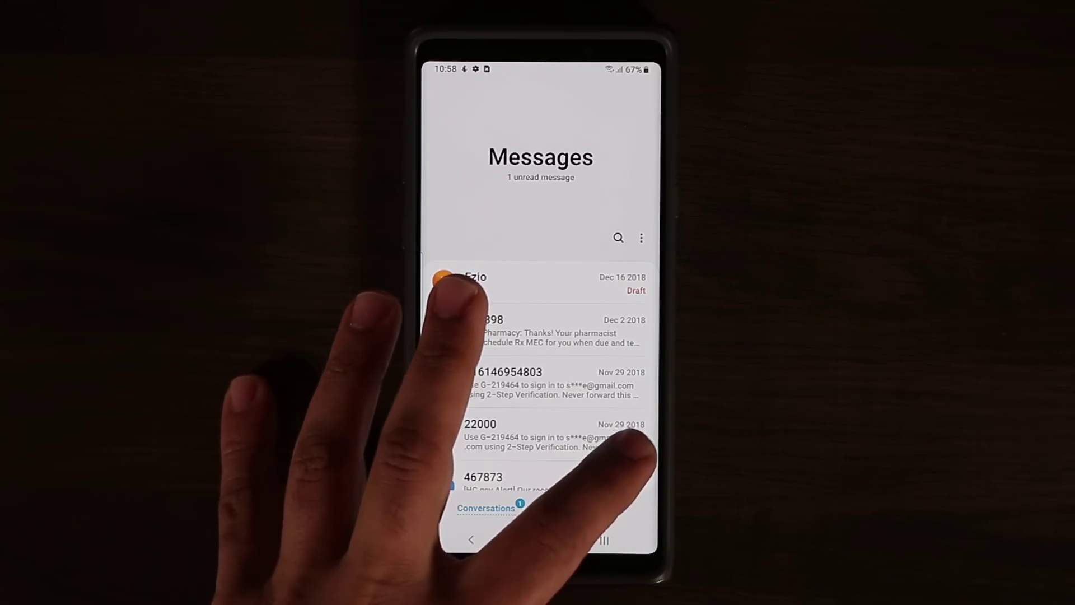
left_click(641, 237)
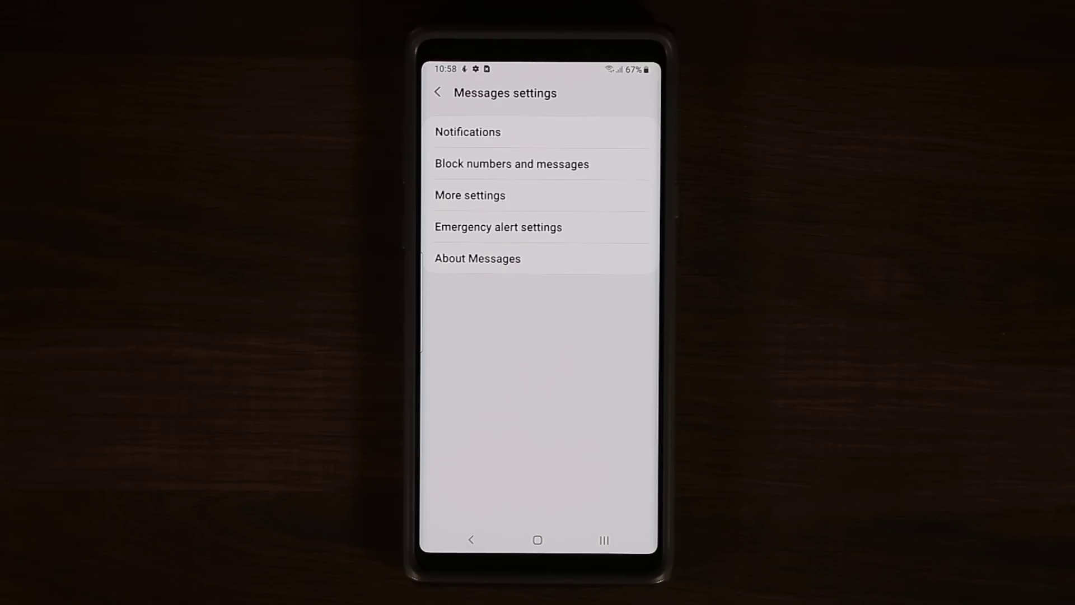
left_click(437, 92)
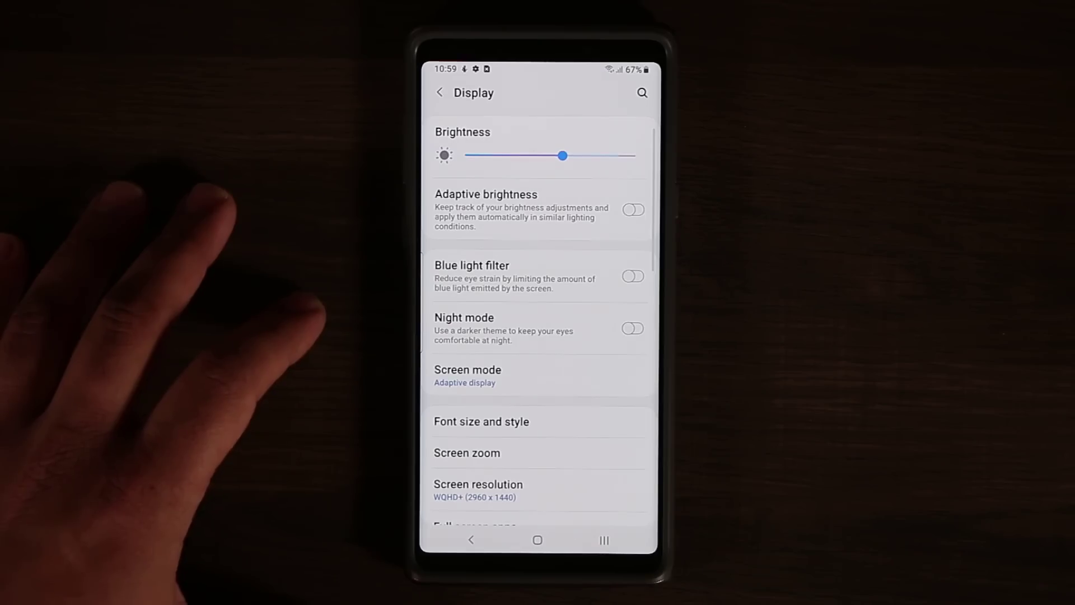
- Turn on Night mode in Display settings and return home
left_click(633, 327)
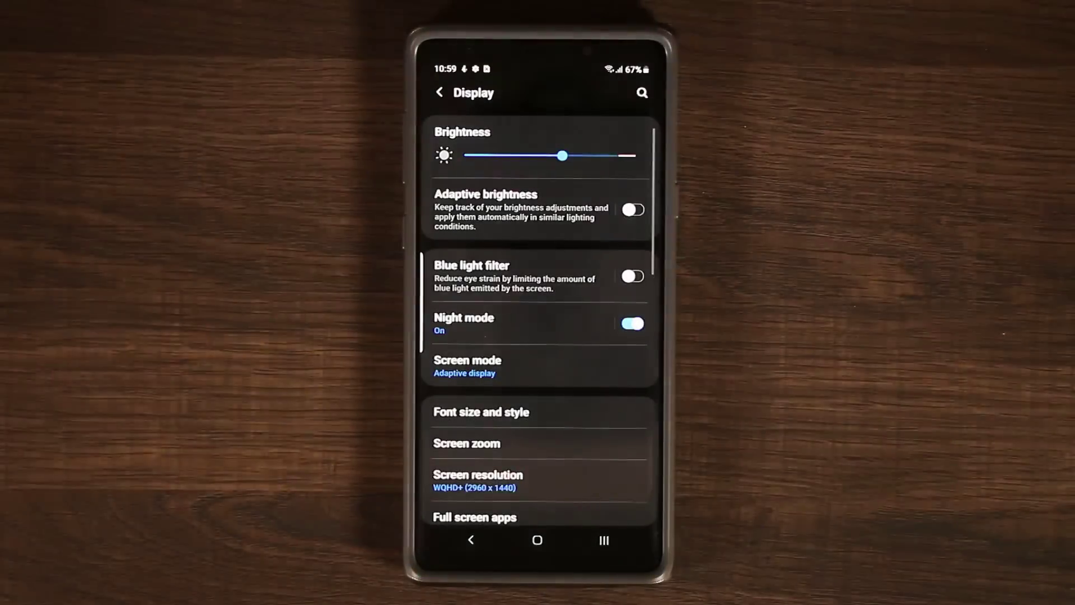
scroll("down", 3)
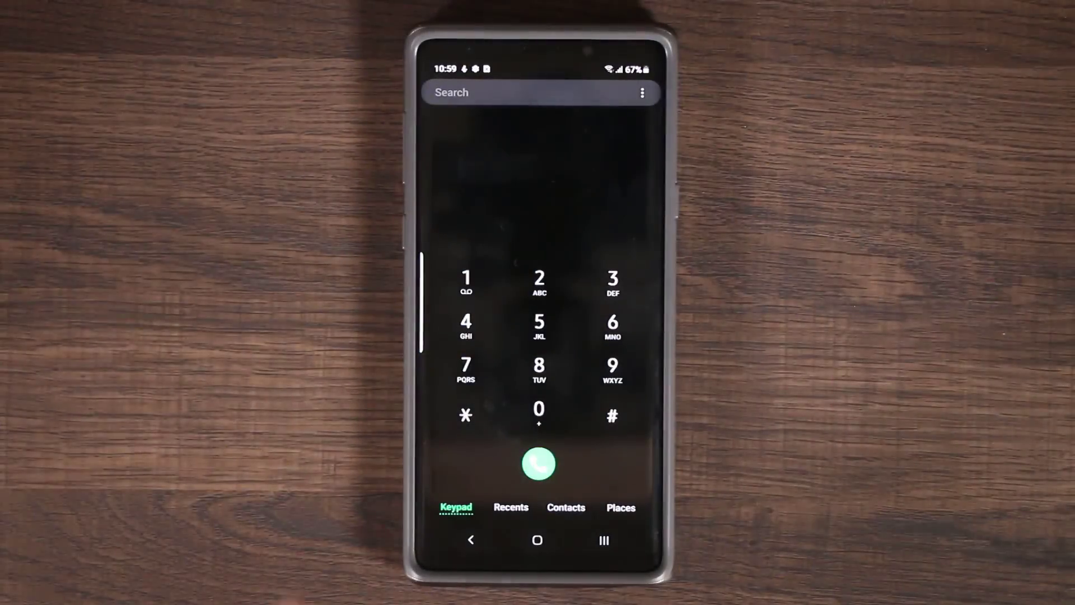
left_click(537, 540)
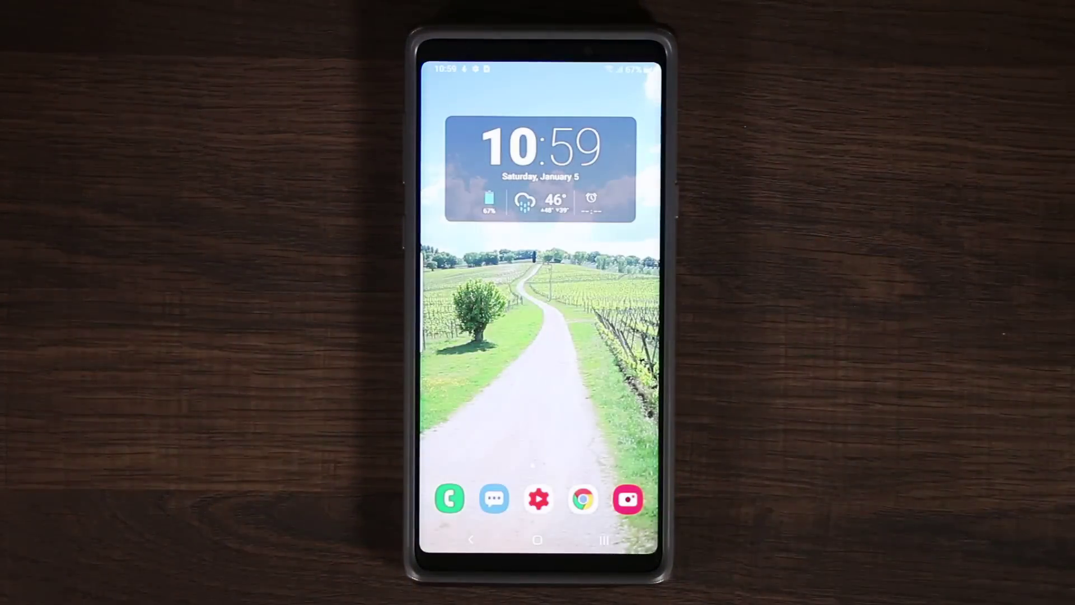
- Check the Calculator's dark theme from the app drawer, then leave it
left_click(495, 498)
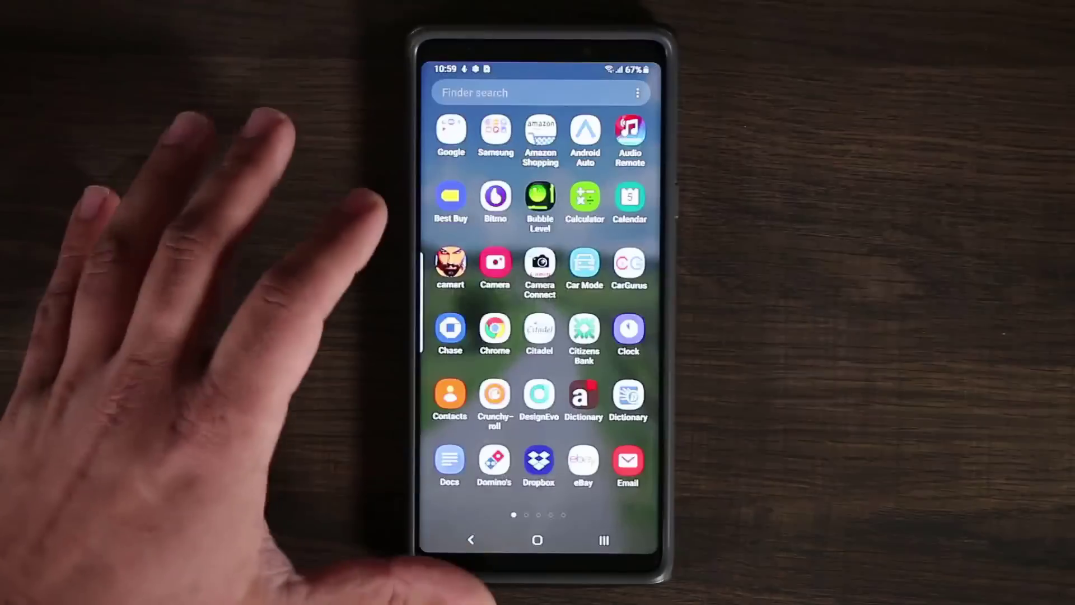
left_click(585, 196)
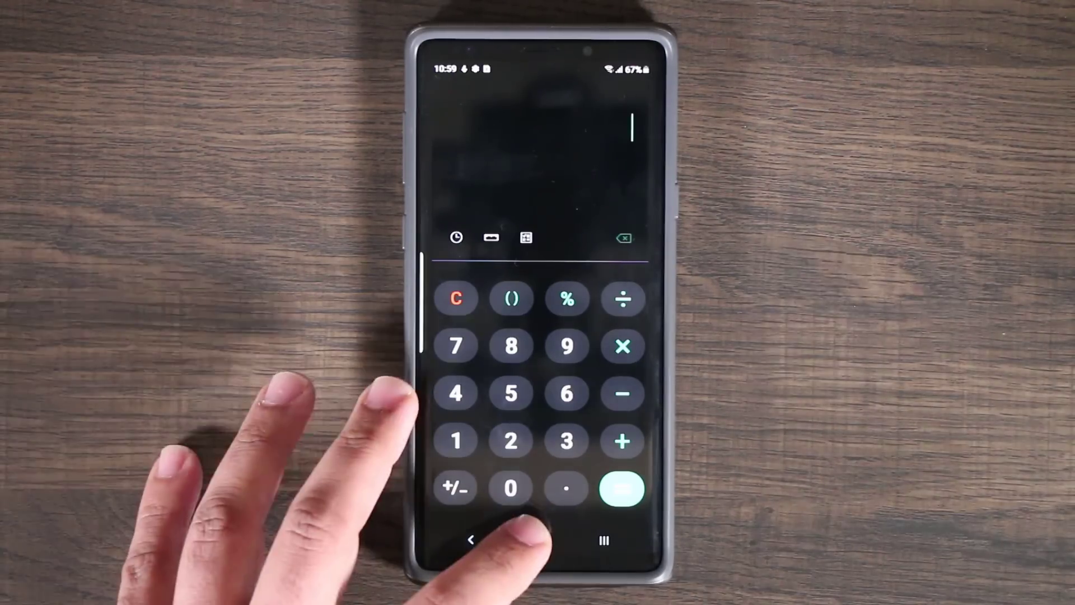
left_click(538, 538)
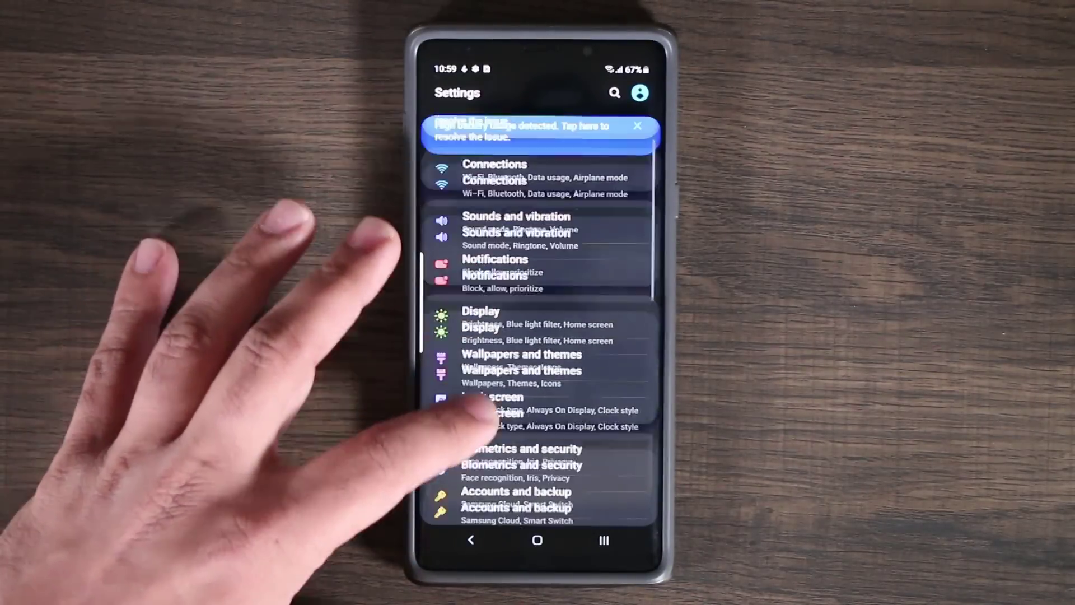
- Revisit Display settings, then swipe through the recent apps overview
scroll("down", 3)
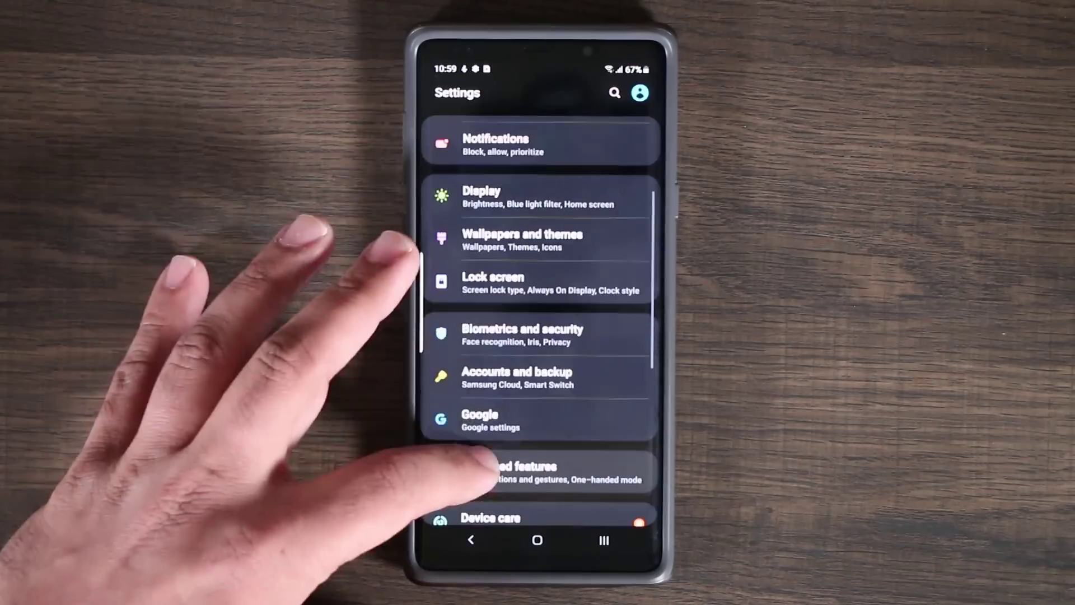
left_click(481, 196)
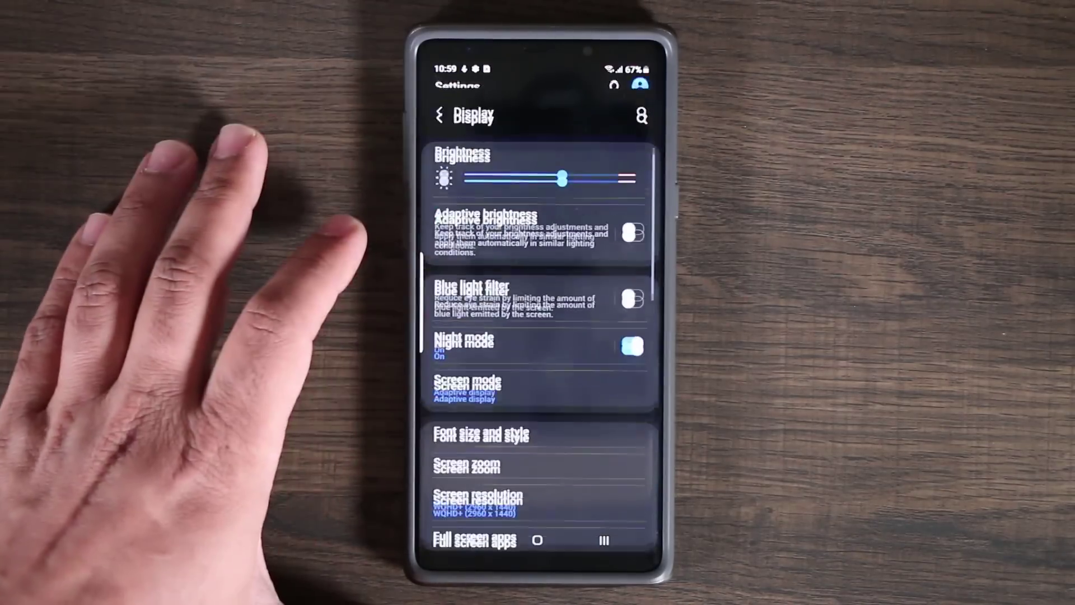
left_click(631, 349)
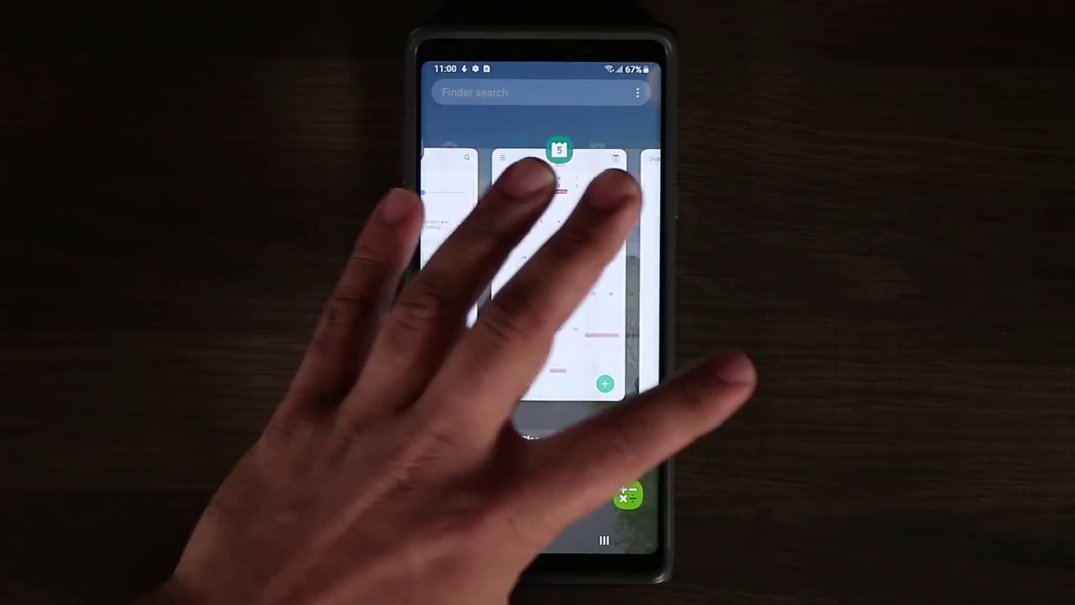
scroll("left", 3)
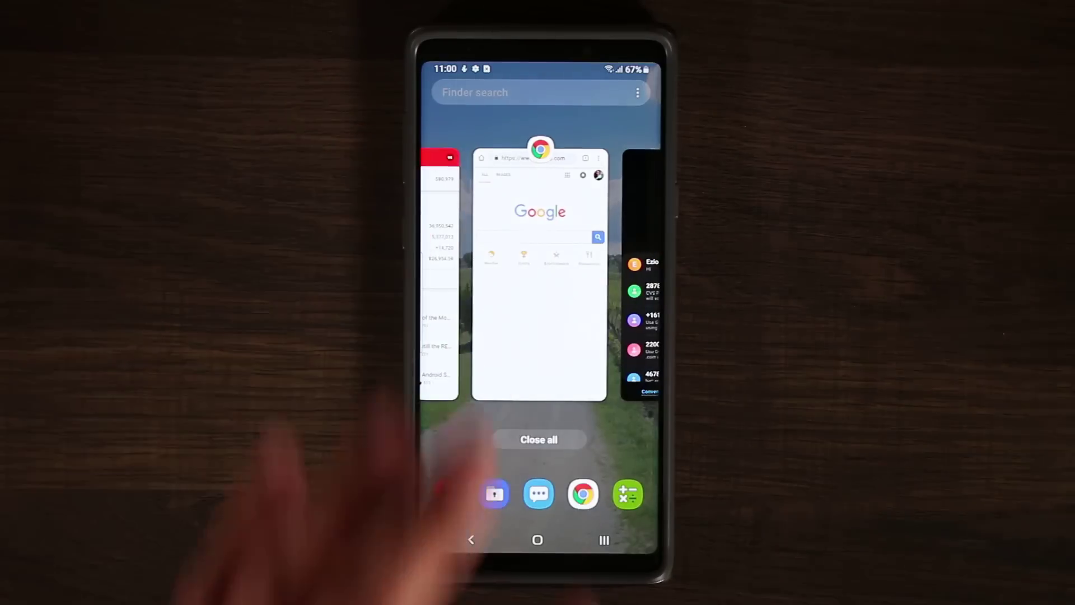
left_click(538, 540)
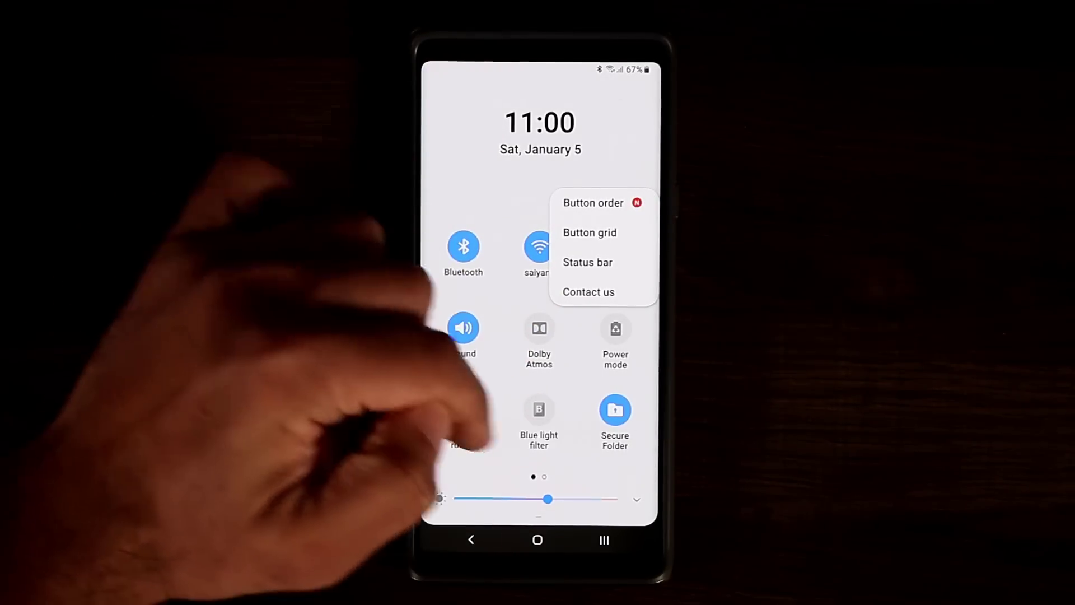
- View the quick panel's Contact us page with error reports and Samsung Members, then go home
left_click(590, 233)
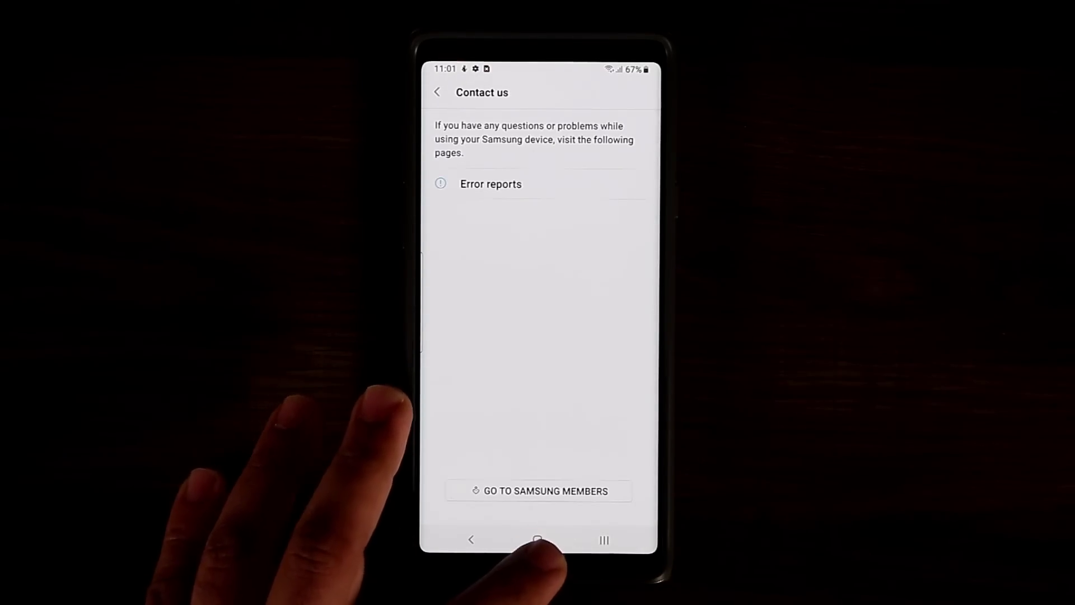
left_click(538, 541)
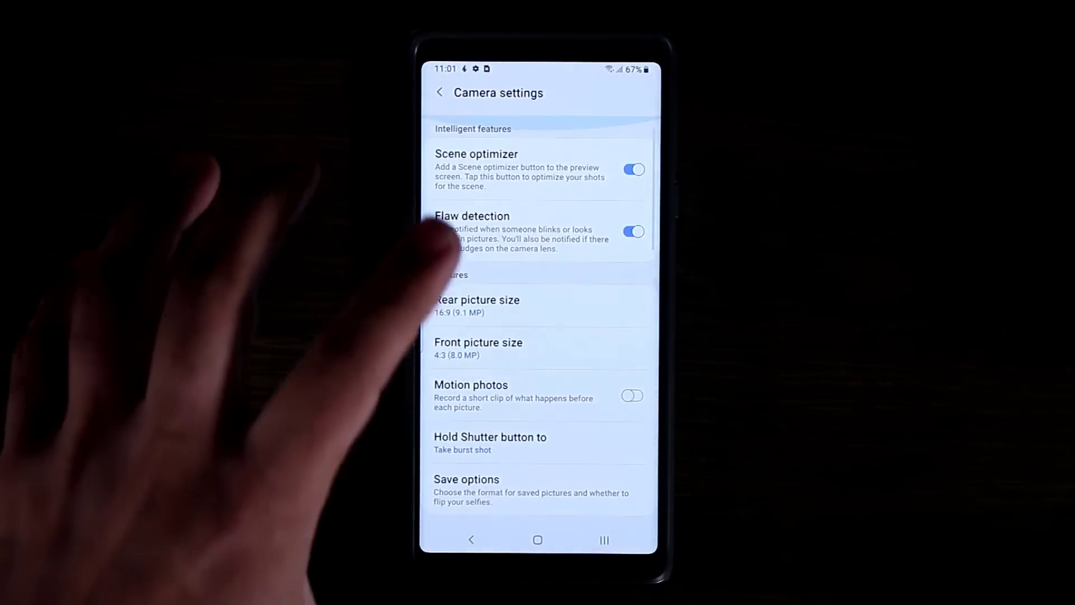
- Leave Camera settings showing Scene optimizer and Flaw detection switched on
left_click(439, 92)
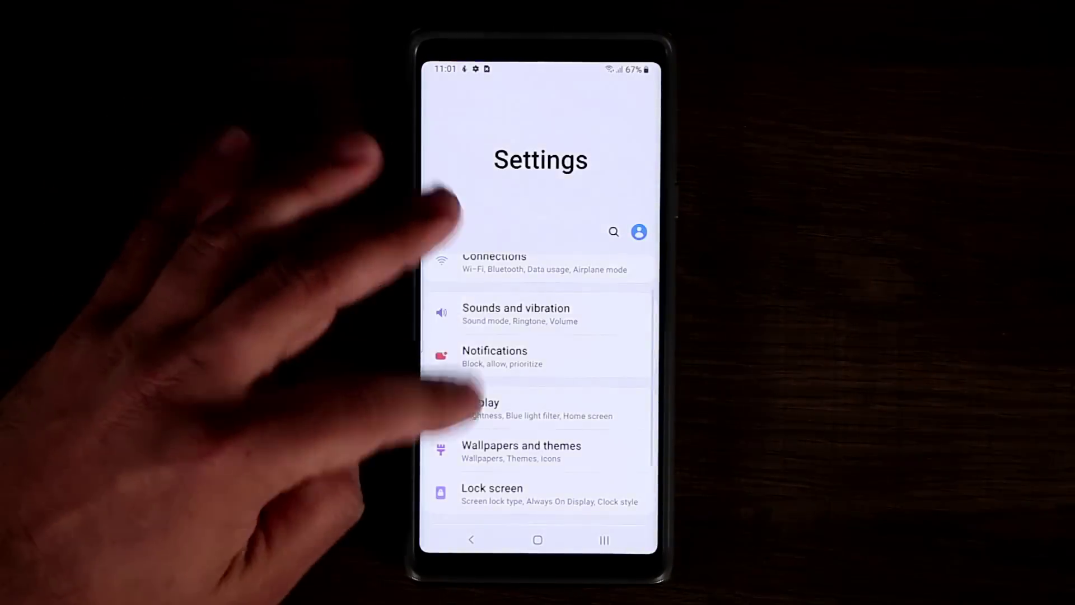
- Review the Battery page and its app power management settings, then back out
scroll("down", 3)
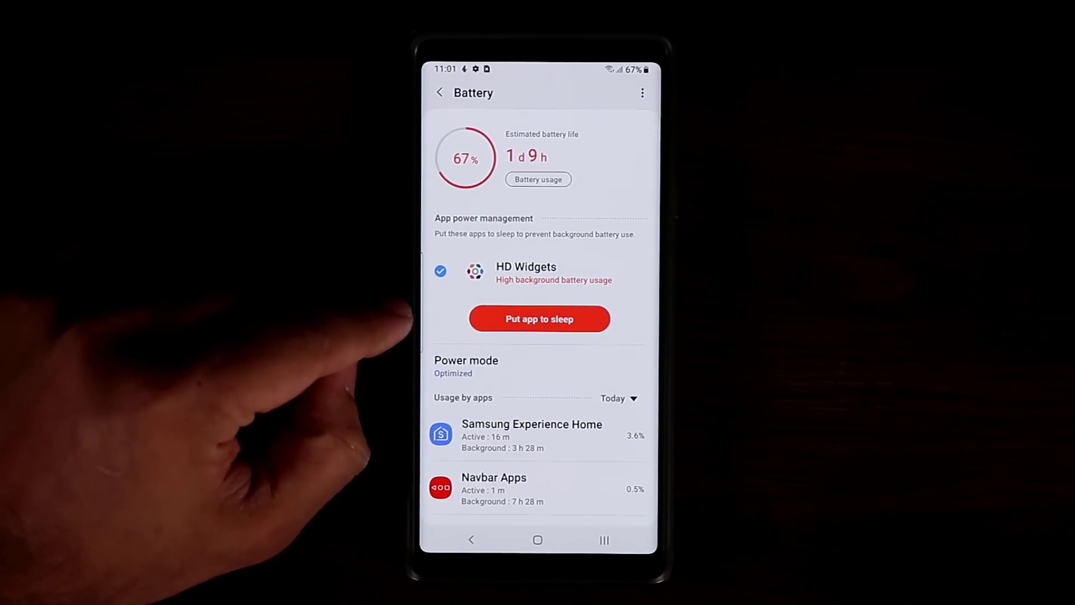
left_click(643, 93)
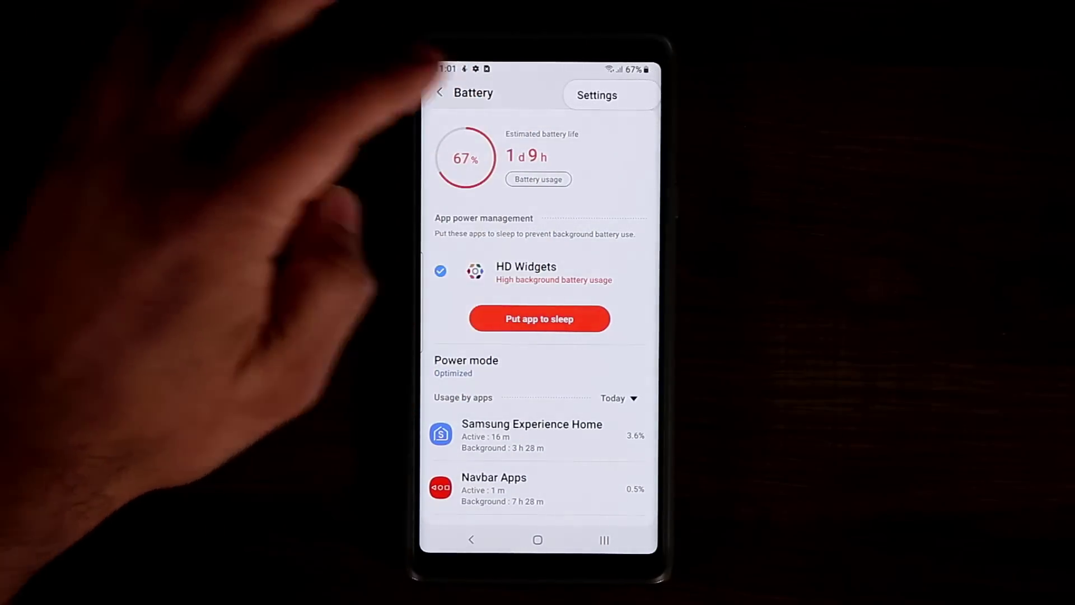
left_click(597, 95)
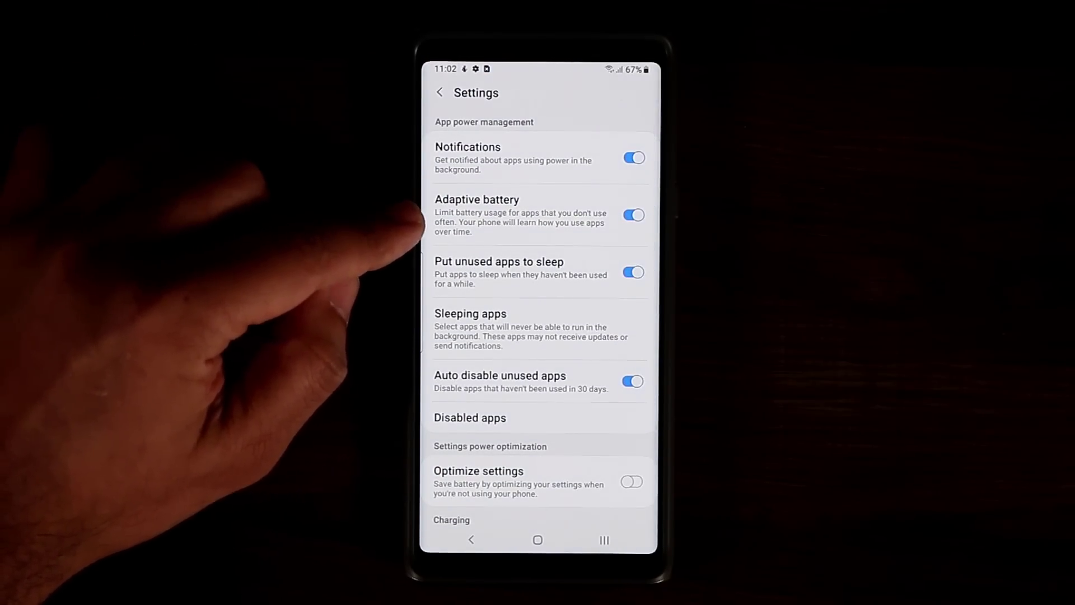
left_click(439, 91)
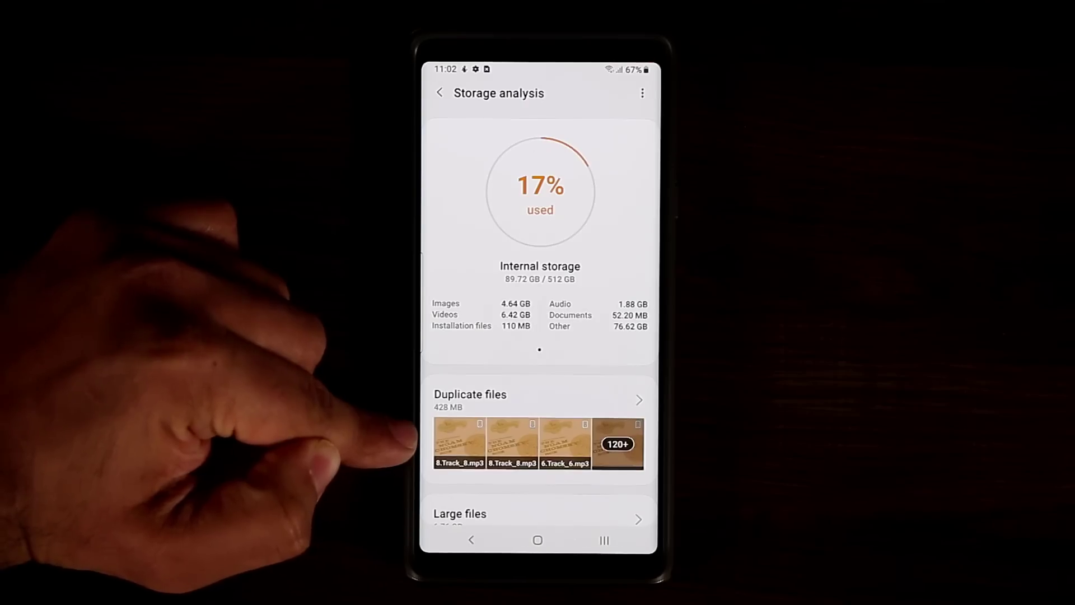
- Clean memory in Device care so it reports 90/100 with 3.9 GB free
scroll("down", 3)
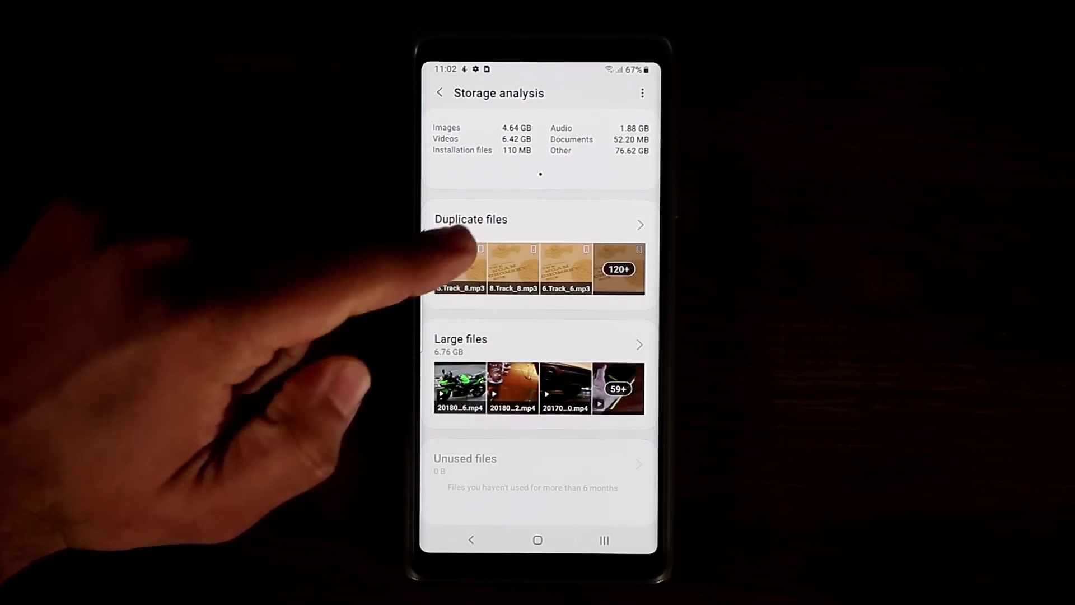
left_click(439, 93)
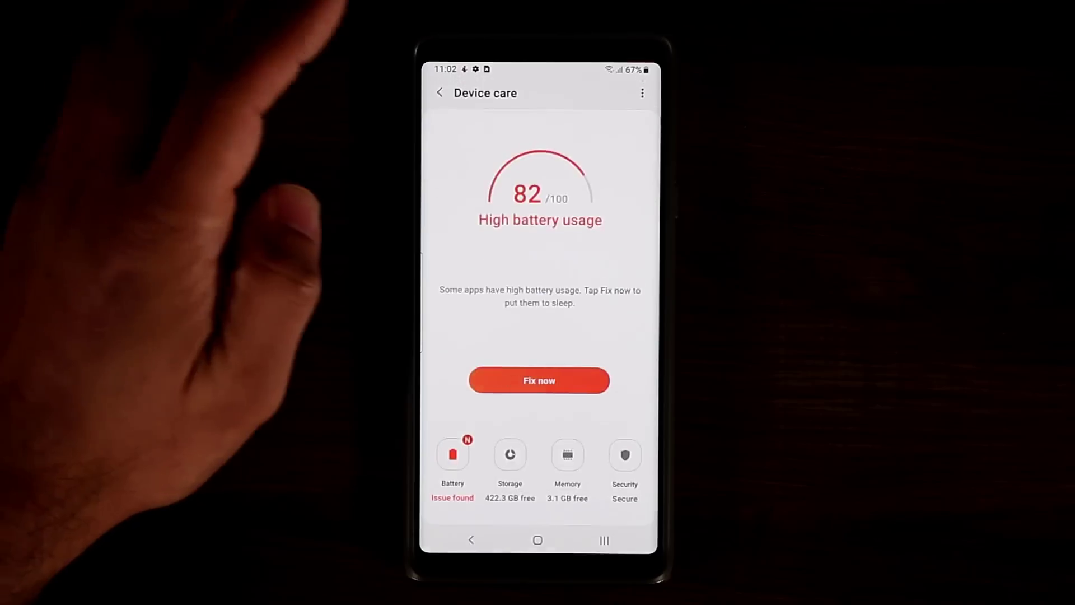
left_click(567, 455)
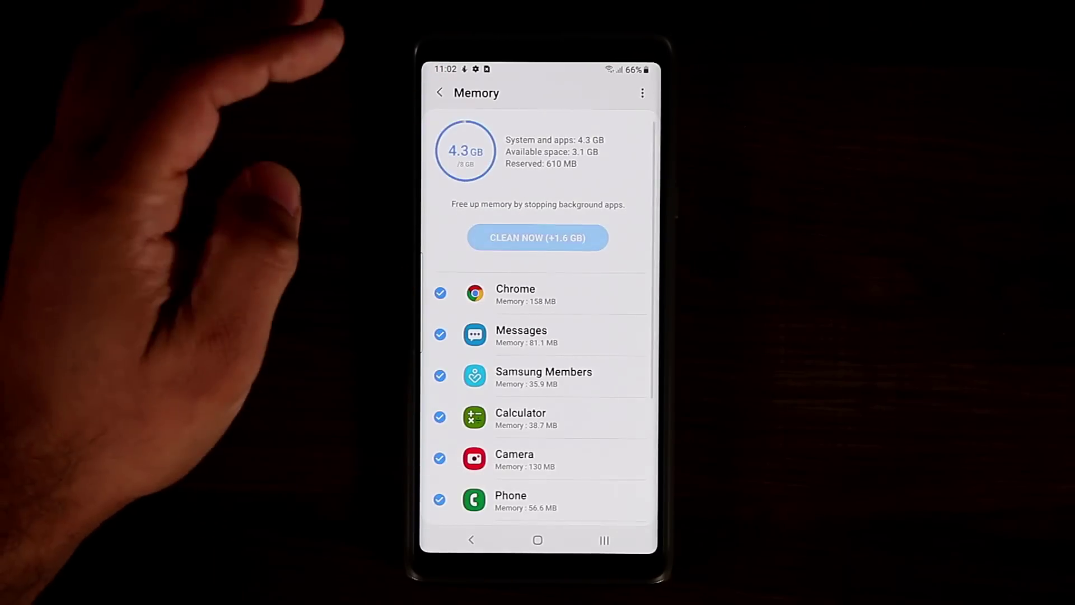
left_click(538, 238)
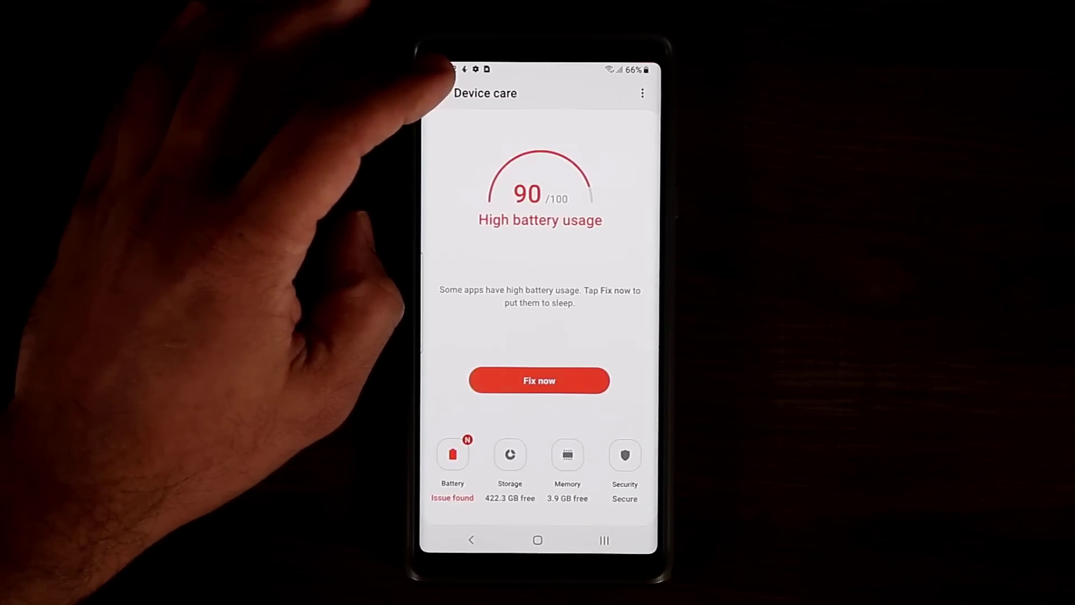
left_click(625, 455)
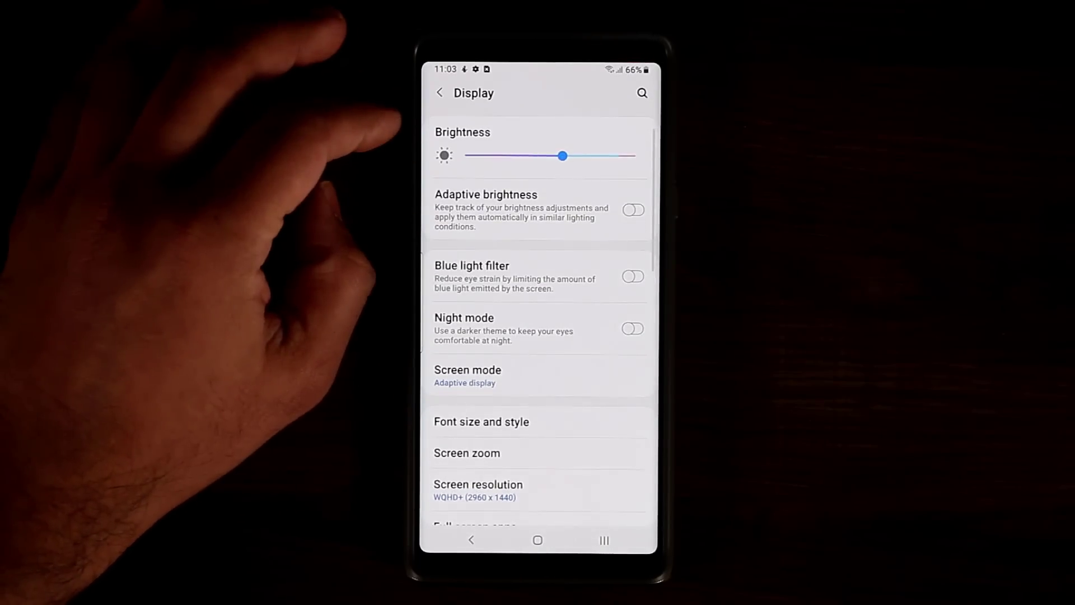
- View Font size and style and Navigation bar options in Display settings, then go home
left_click(481, 421)
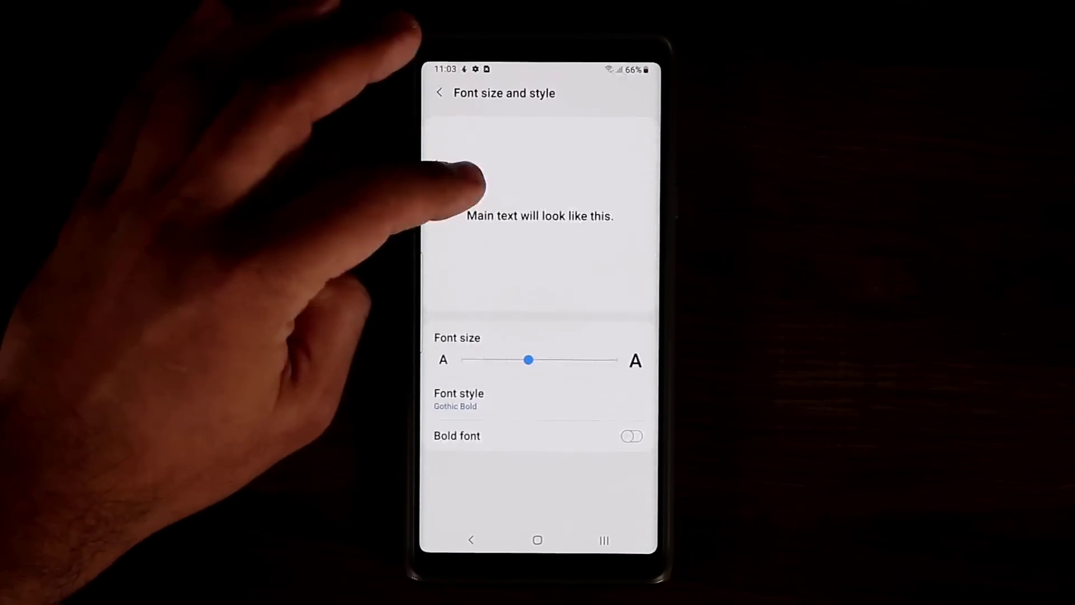
left_click(438, 92)
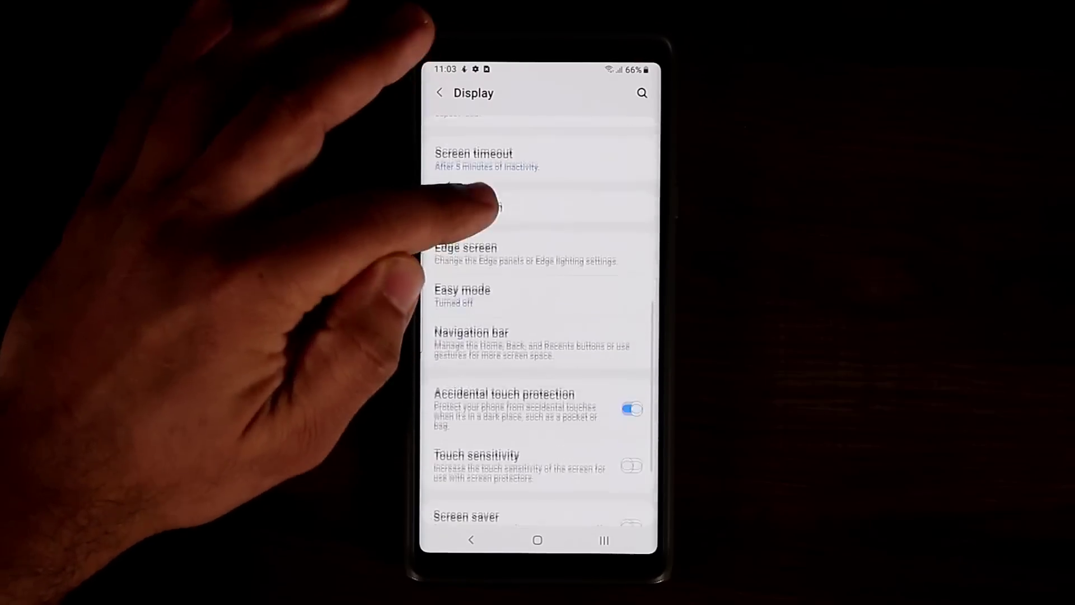
left_click(471, 339)
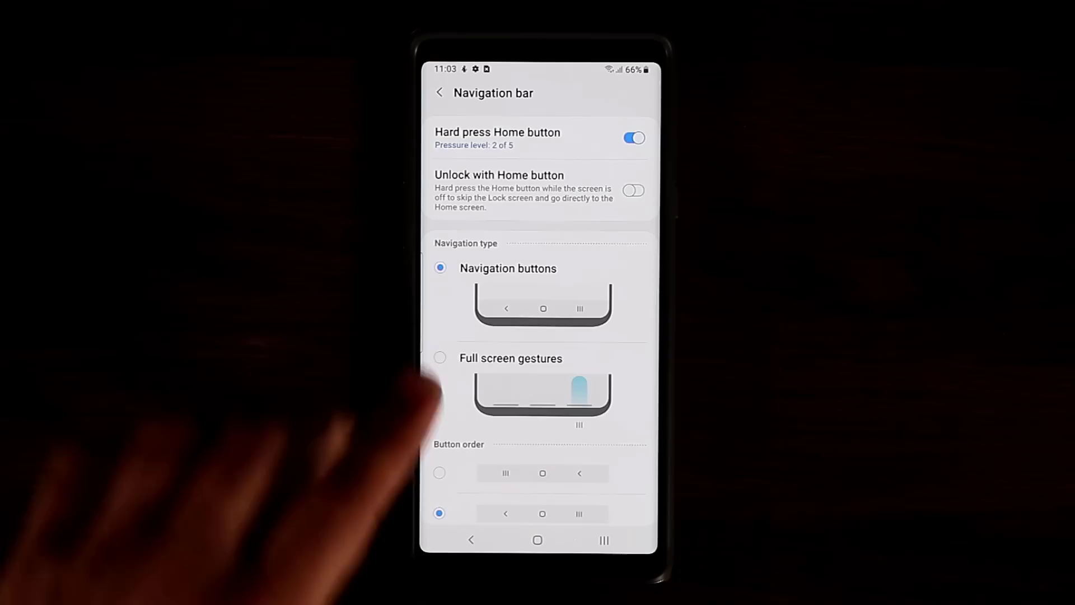
left_click(439, 359)
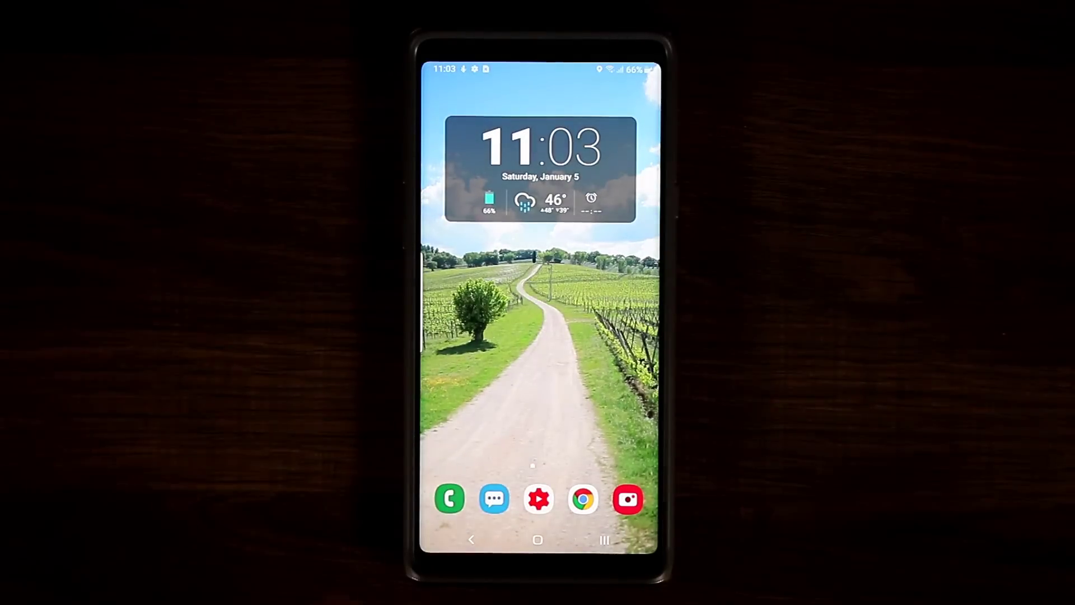
- From Recents, launch Calculator in pop-up view, then switch back to Display settings
left_click(605, 540)
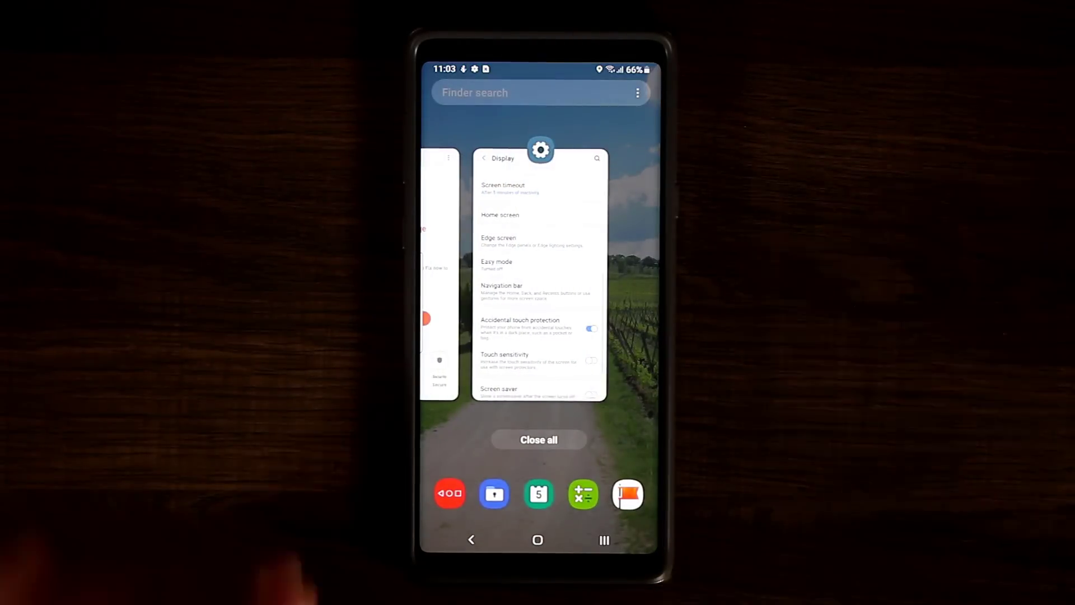
left_click(541, 150)
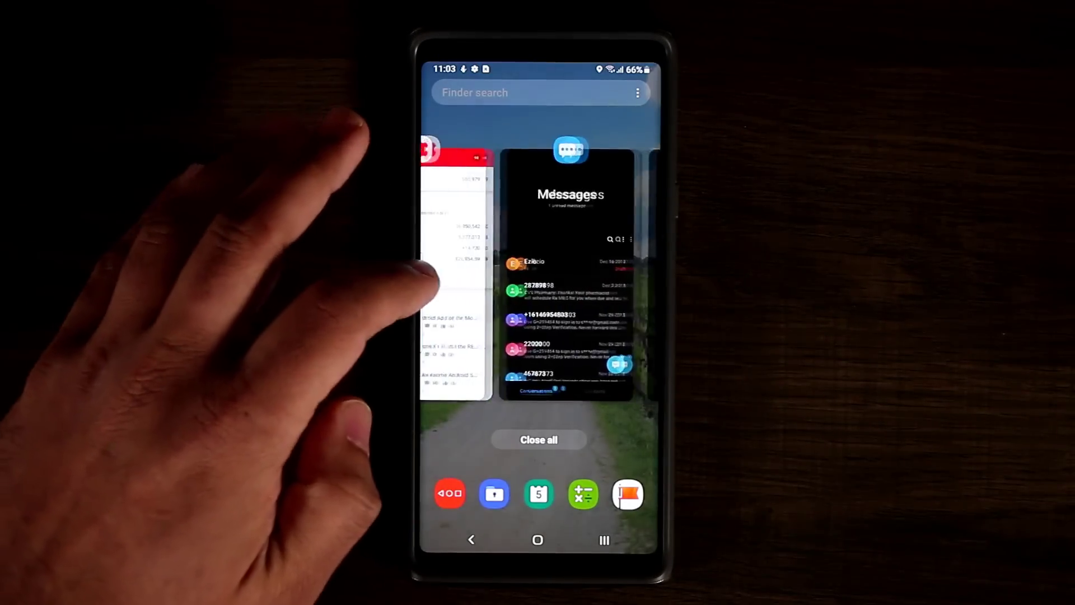
scroll("left", 3)
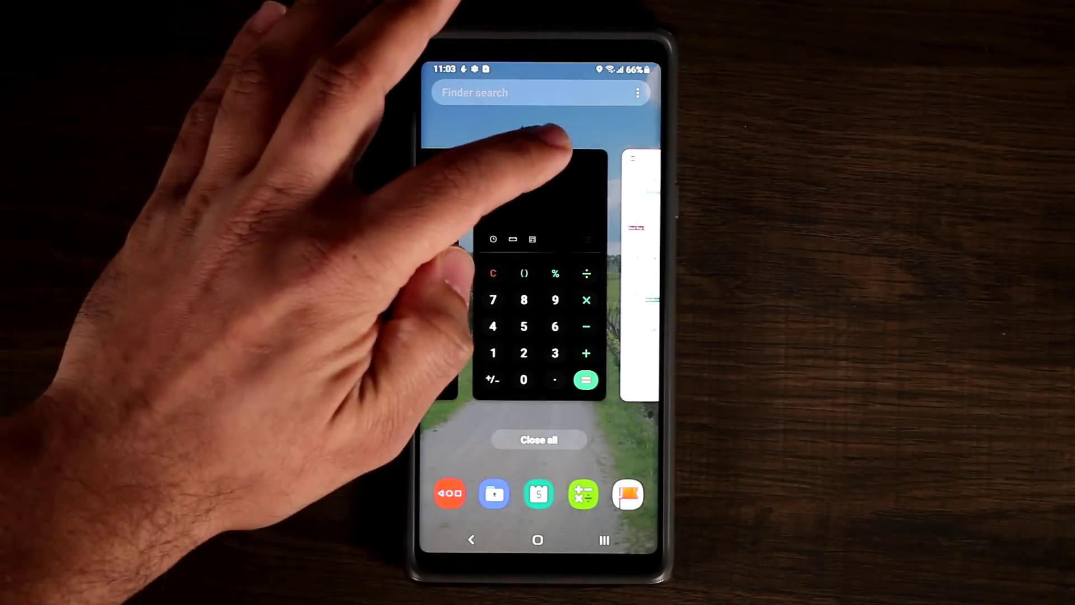
left_click(541, 151)
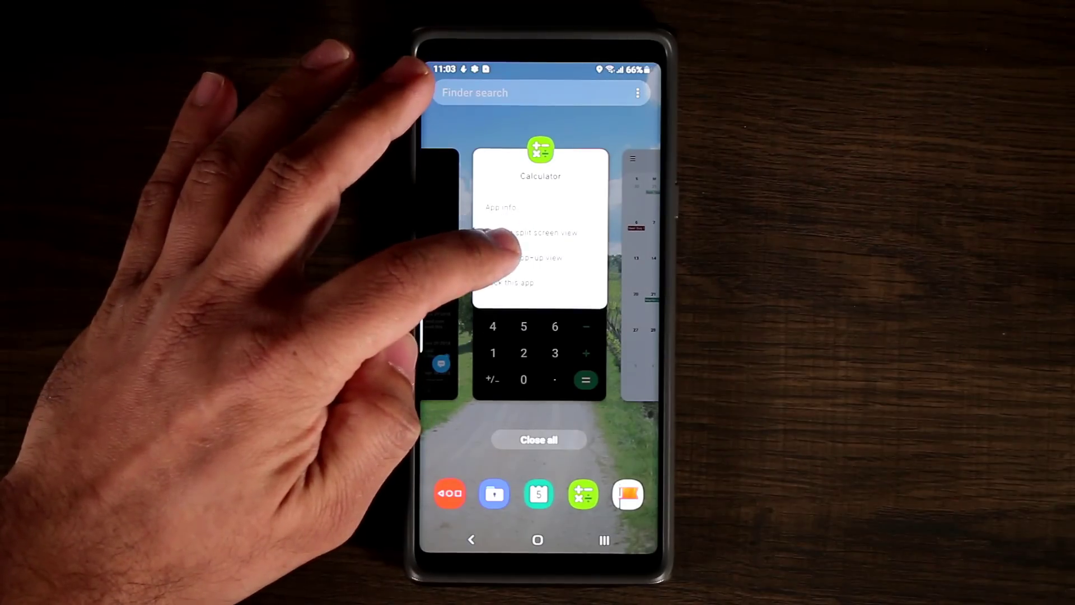
left_click(533, 258)
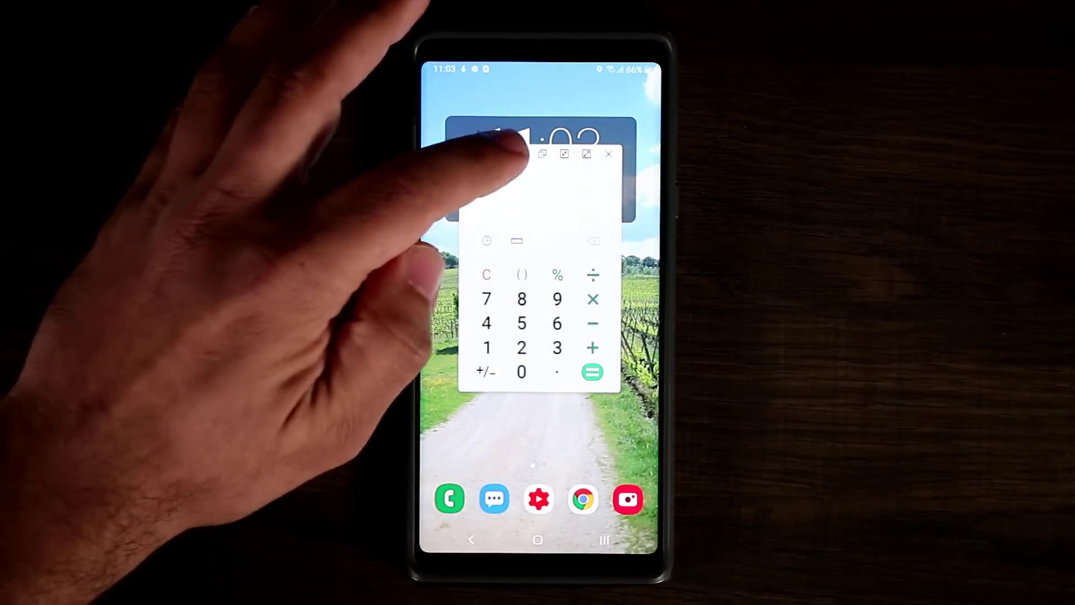
left_click(608, 155)
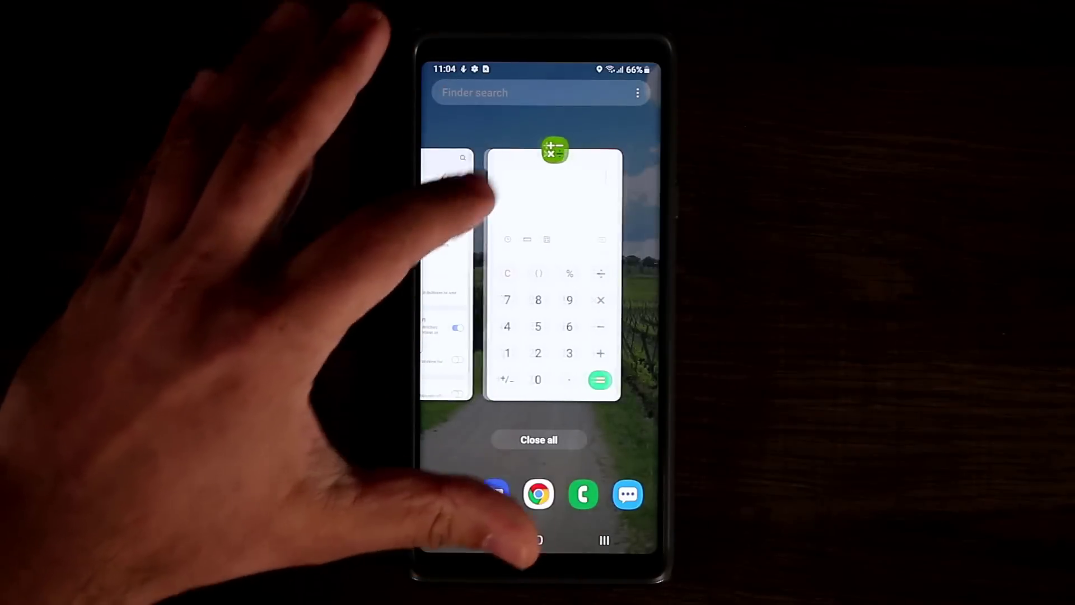
left_click(554, 152)
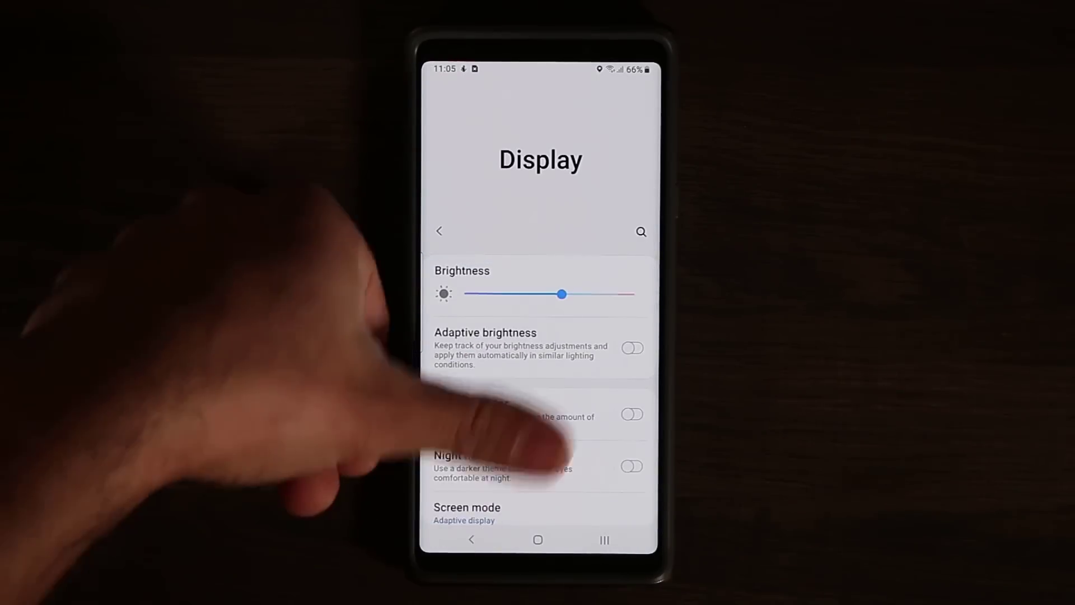
- Browse Advanced features: S Pen settings, then Motions and gestures
left_click(439, 230)
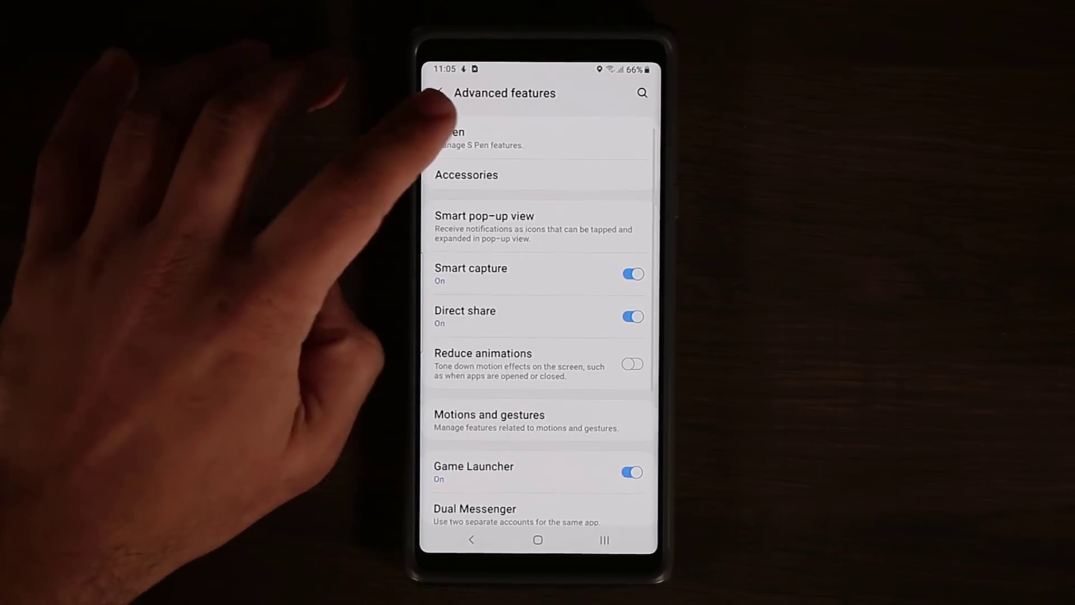
left_click(458, 137)
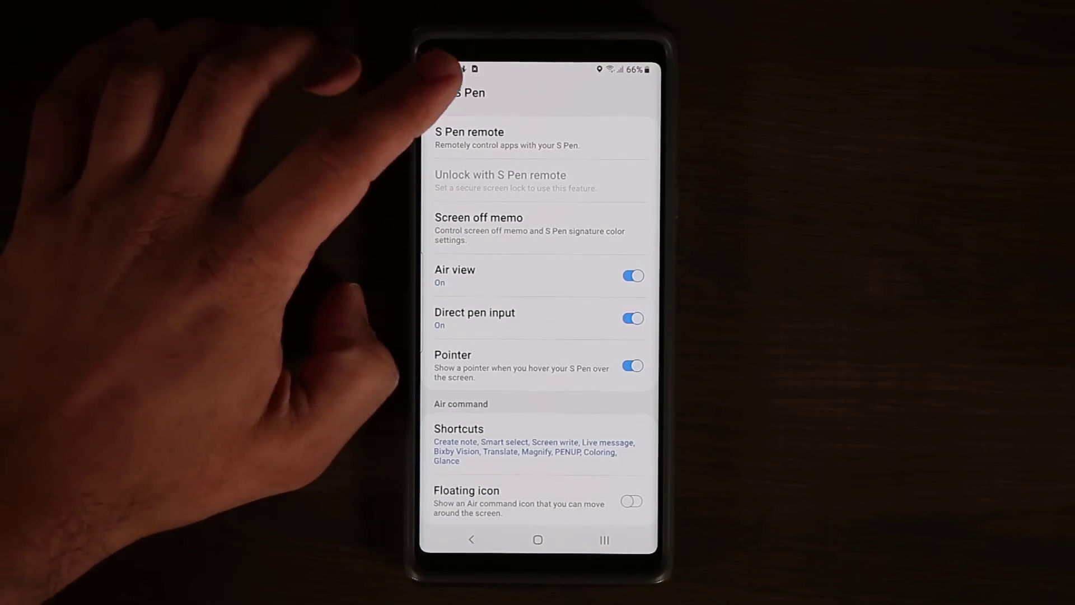
left_click(439, 92)
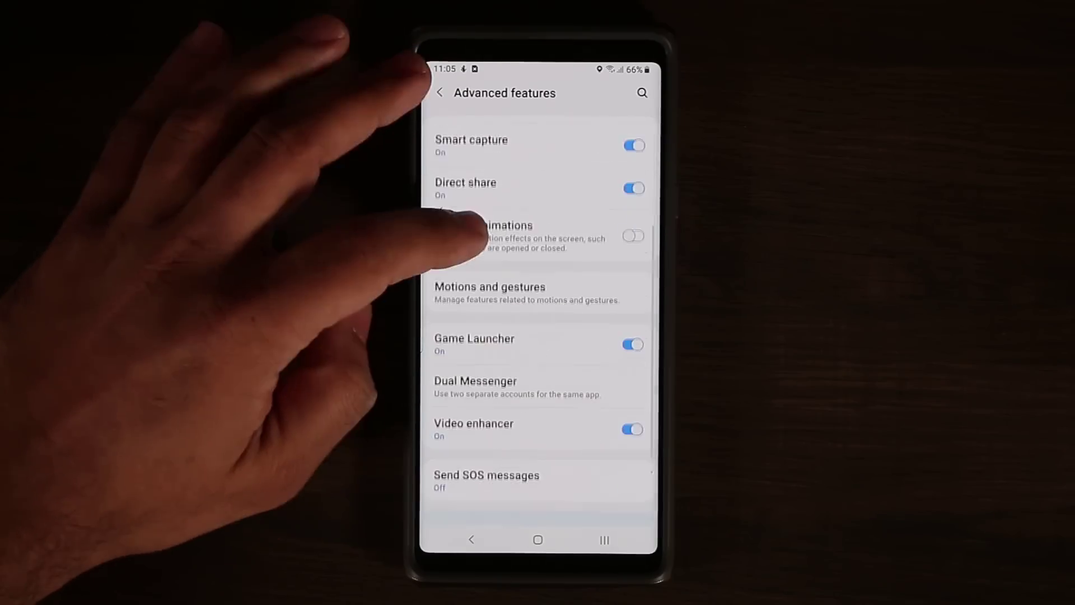
left_click(489, 287)
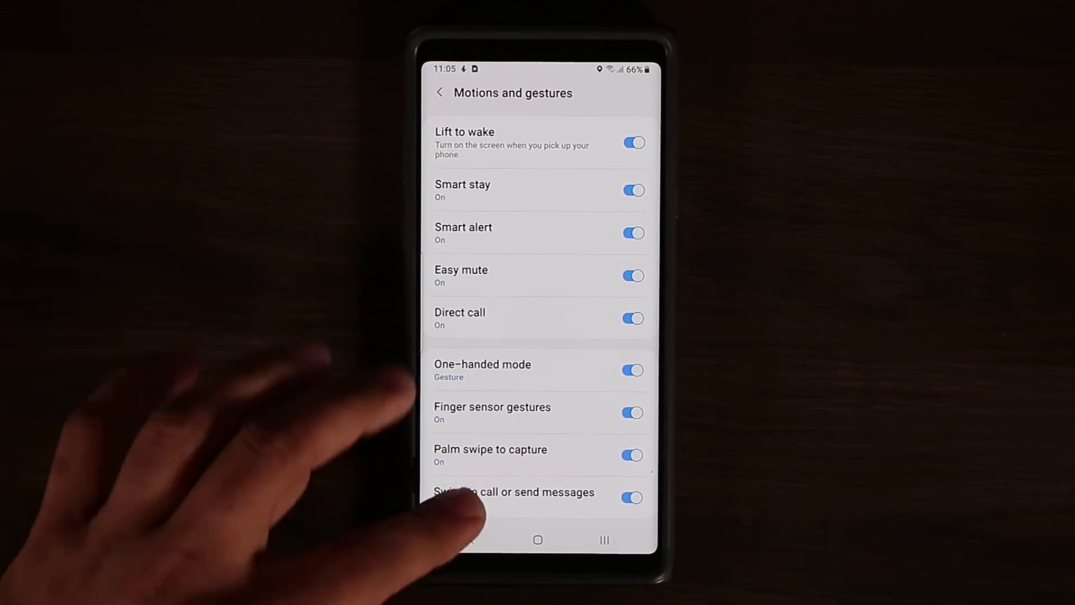
left_click(438, 91)
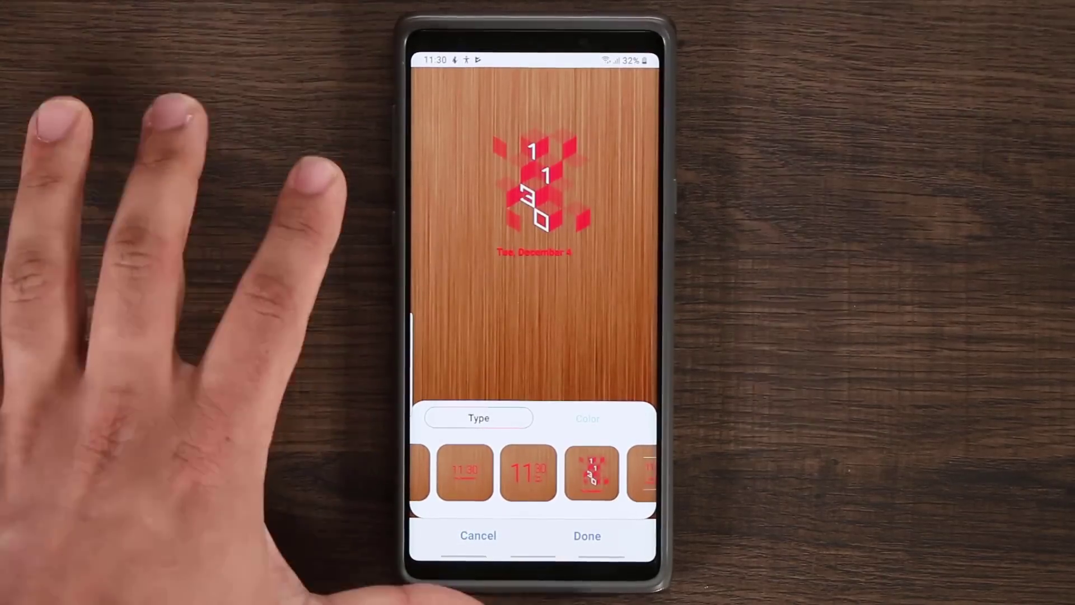
- Swipe the clock Type carousel, pick another clock design, and exit to Lock screen settings
scroll("left", 3)
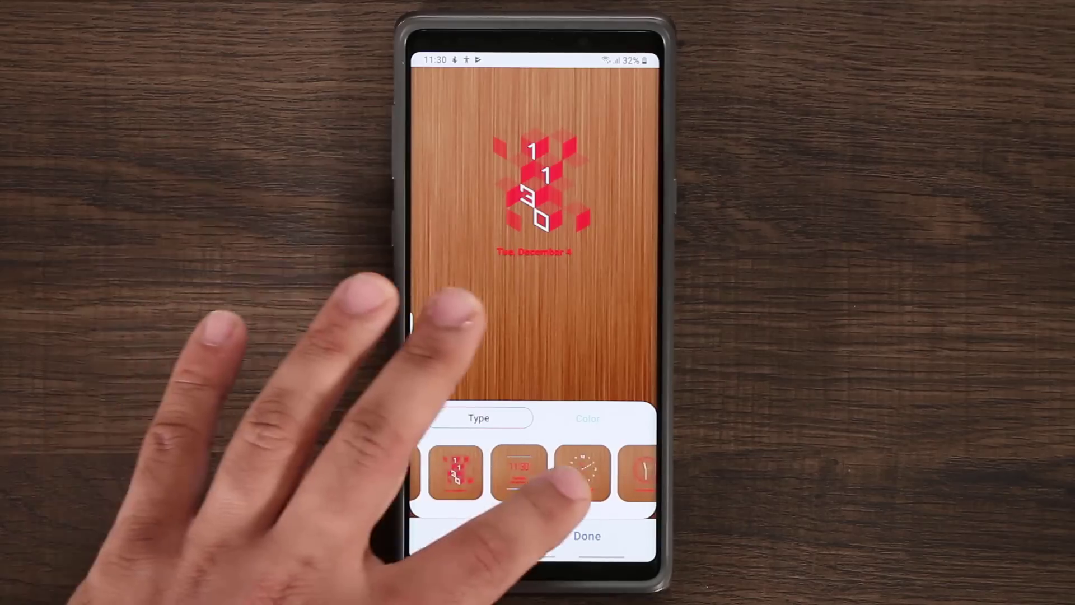
left_click(583, 473)
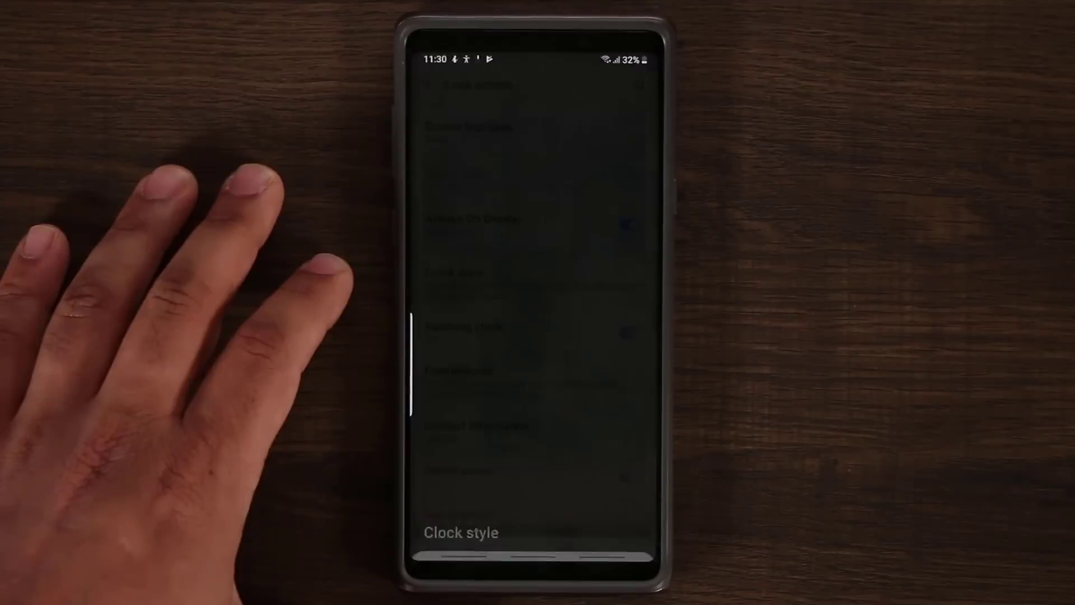
left_click(457, 533)
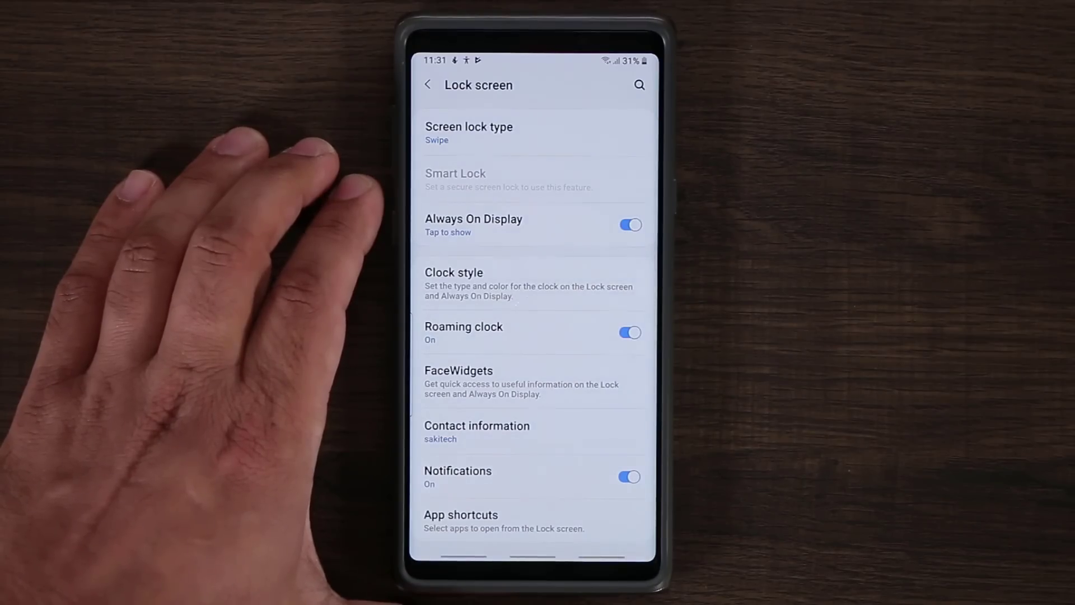
- In Always On Display settings, show the Display mode choices with Tap to show selected
left_click(474, 220)
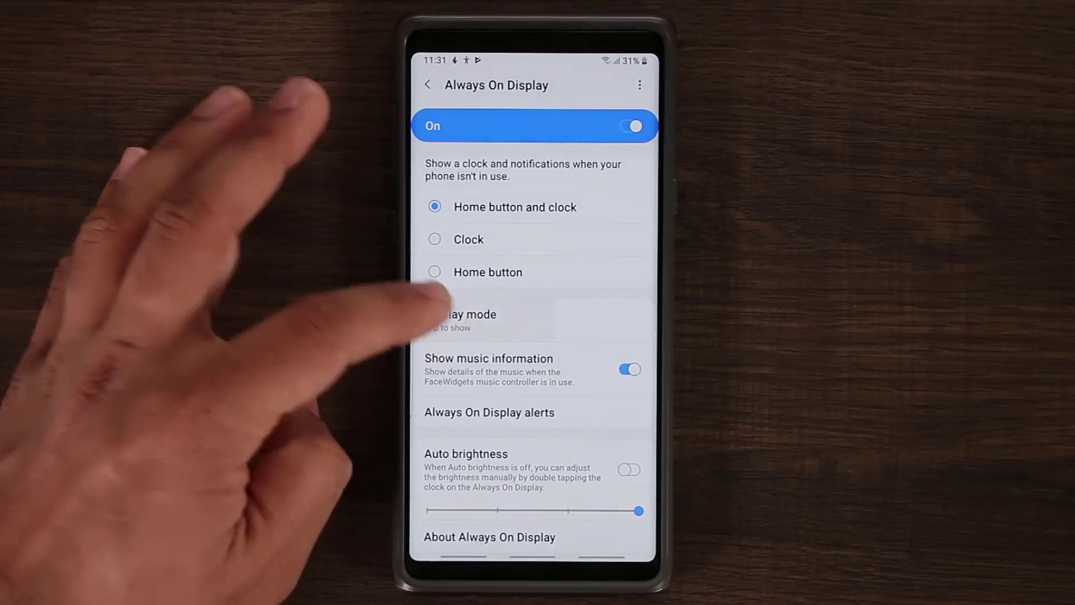
left_click(473, 319)
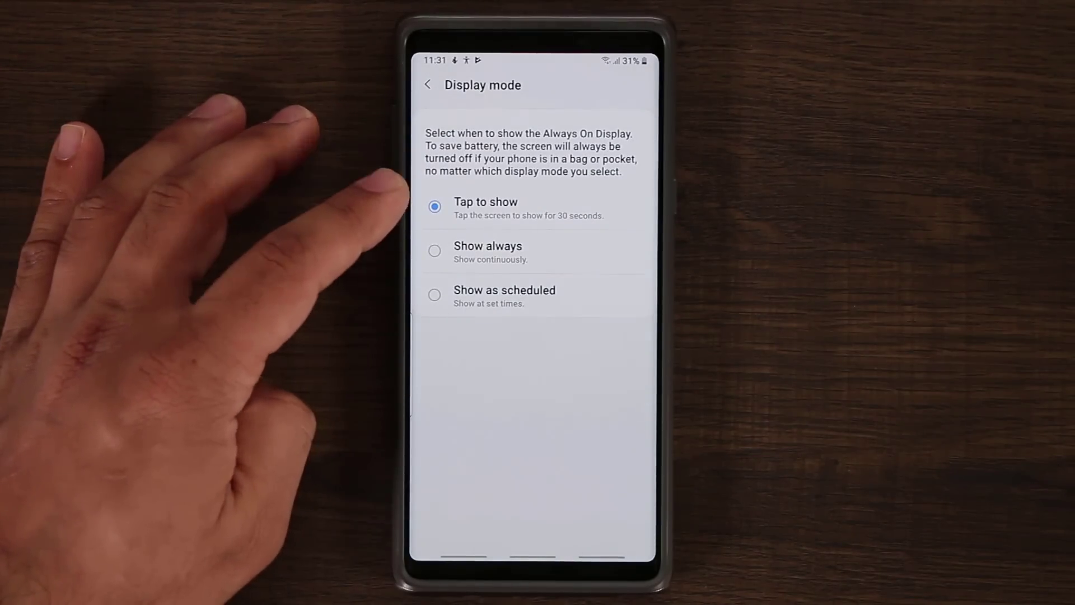